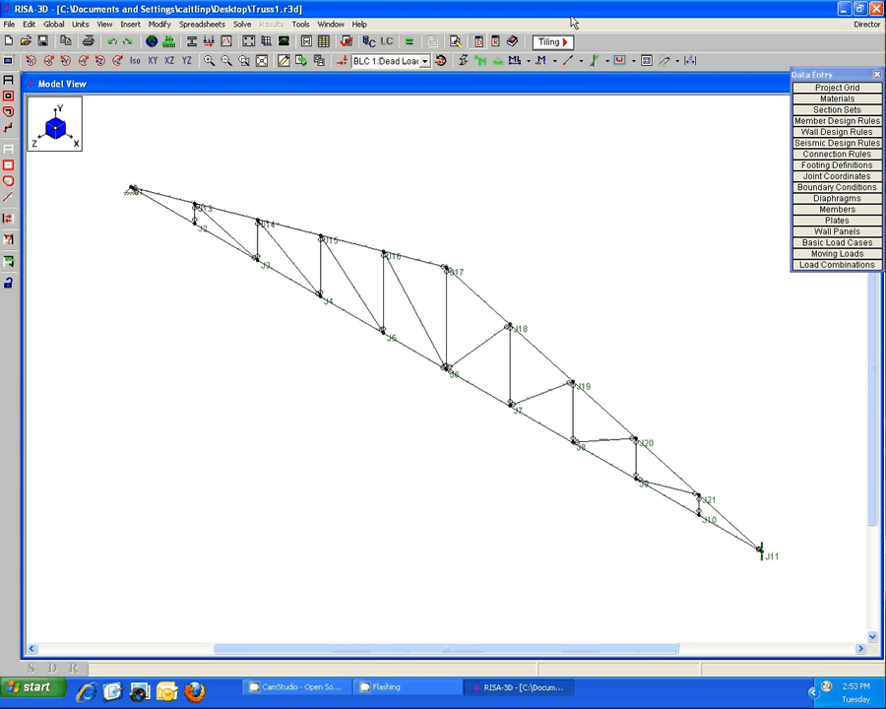
{"action": "mouse_move", "coordinate": [559, 19]}
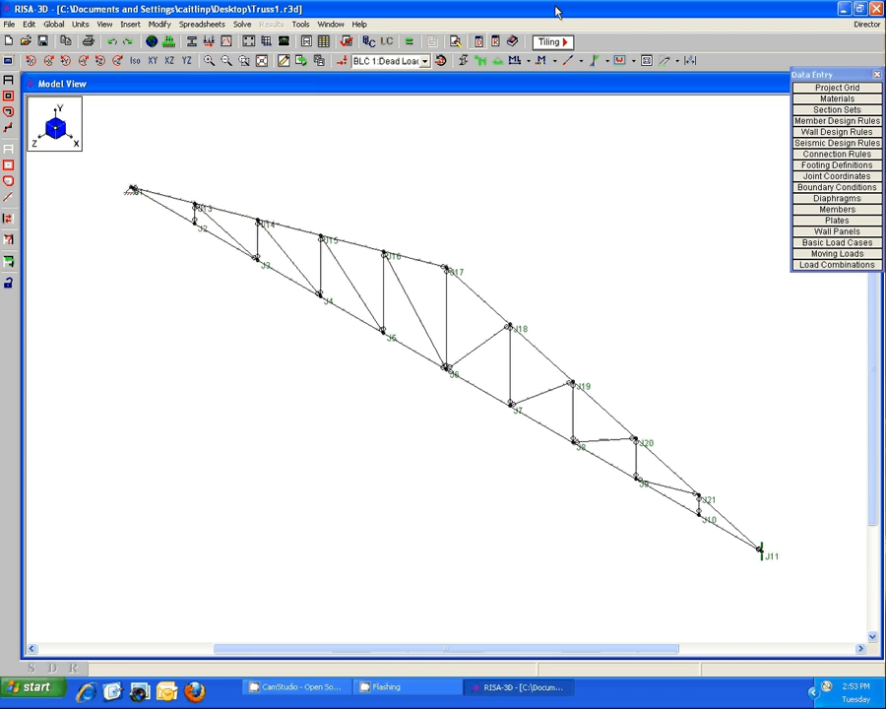
{"action": "mouse_move", "coordinate": [533, 319]}
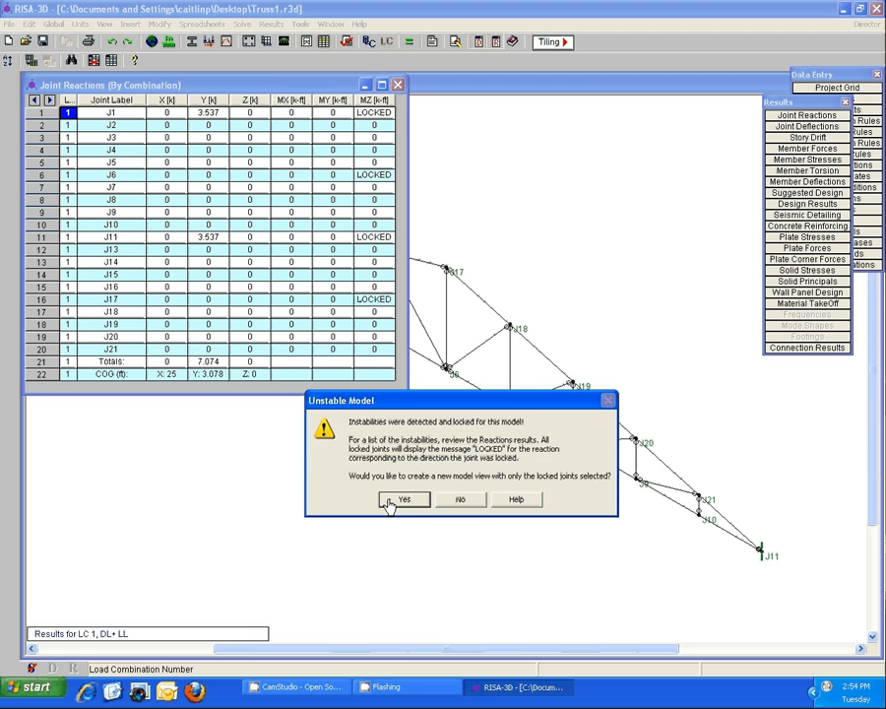
Create the locked-joints-only model view and move and enlarge its window beside the reactions table.
{"action": "left_click", "coordinate": [403, 500]}
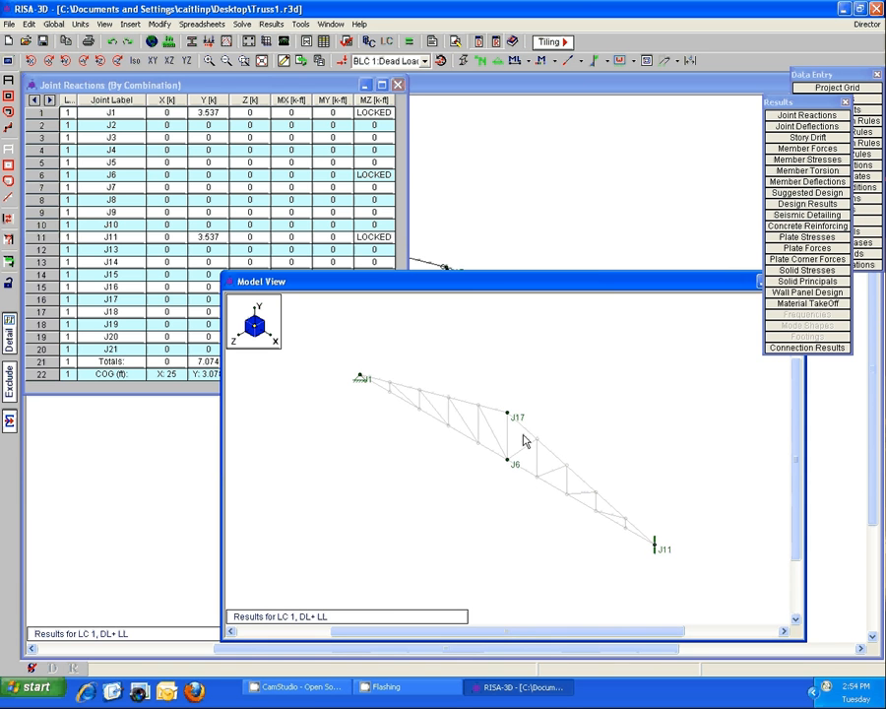
{"action": "mouse_move", "coordinate": [382, 405]}
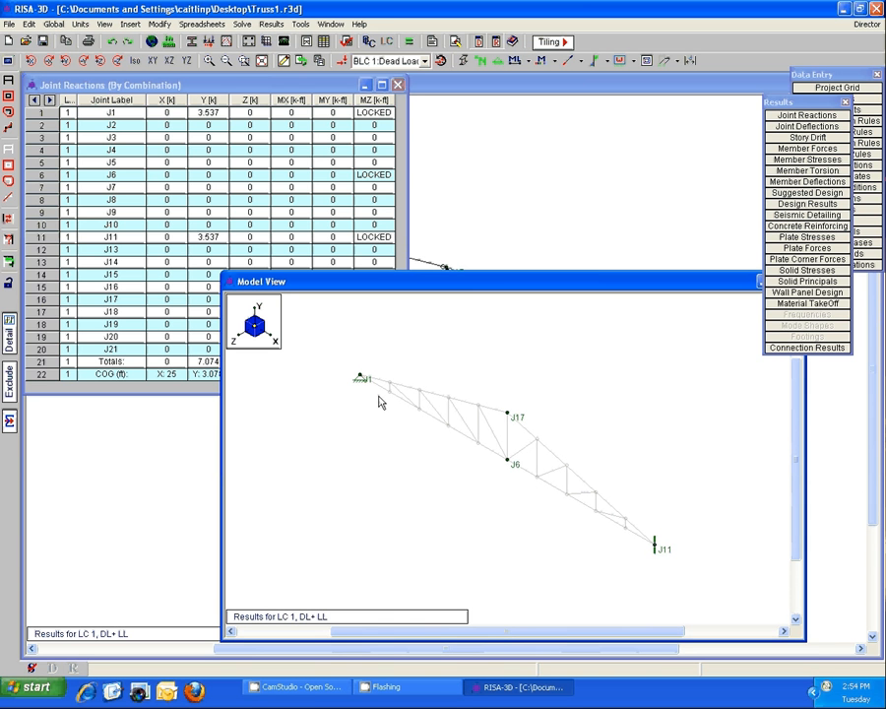
{"action": "left_click_drag", "start_coordinate": [260, 281], "coordinate": [193, 274]}
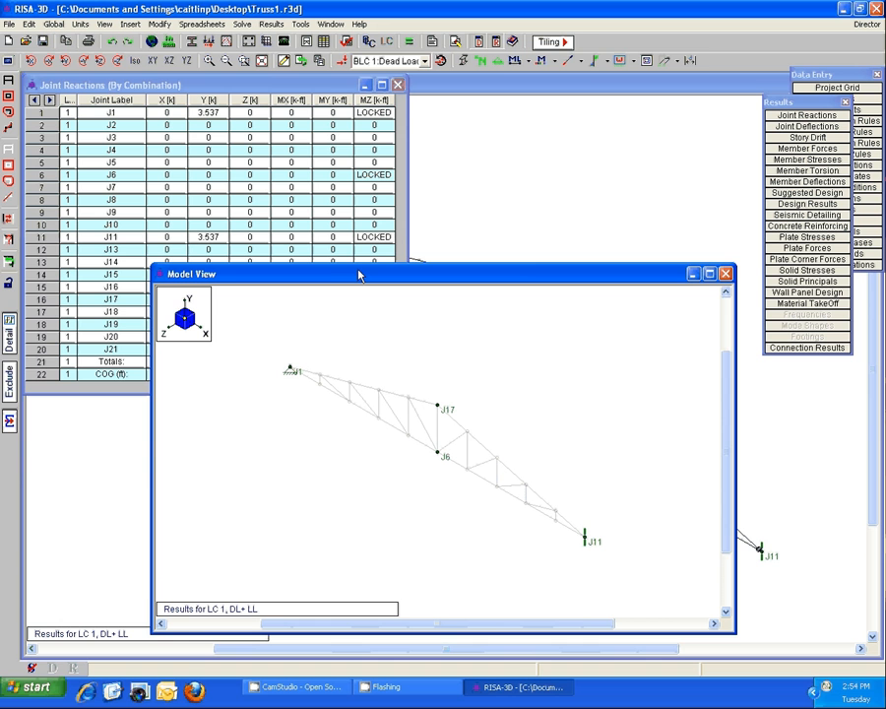
{"action": "mouse_move", "coordinate": [575, 563]}
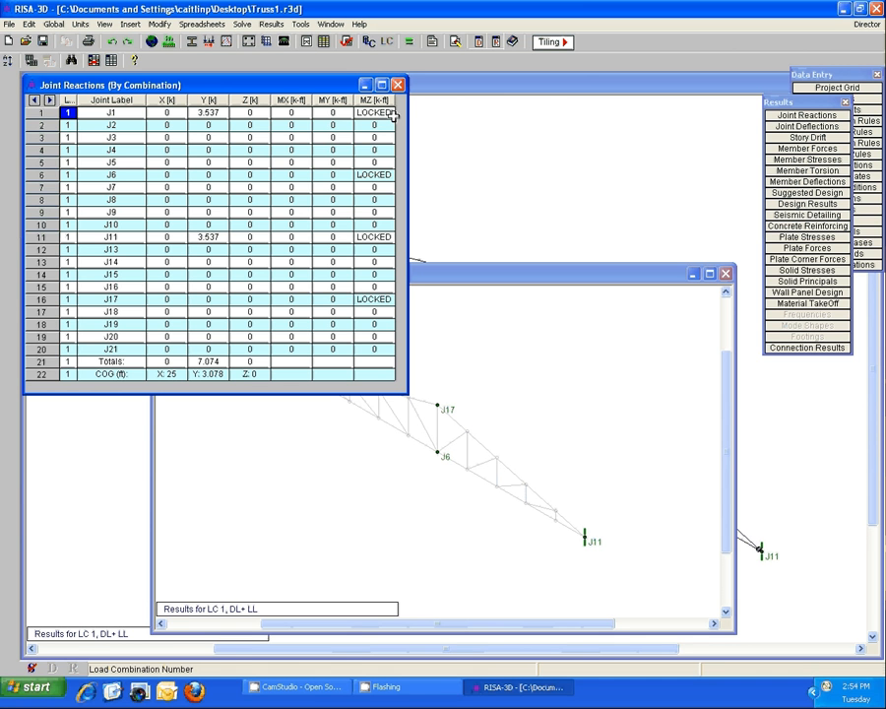
{"action": "mouse_move", "coordinate": [453, 326]}
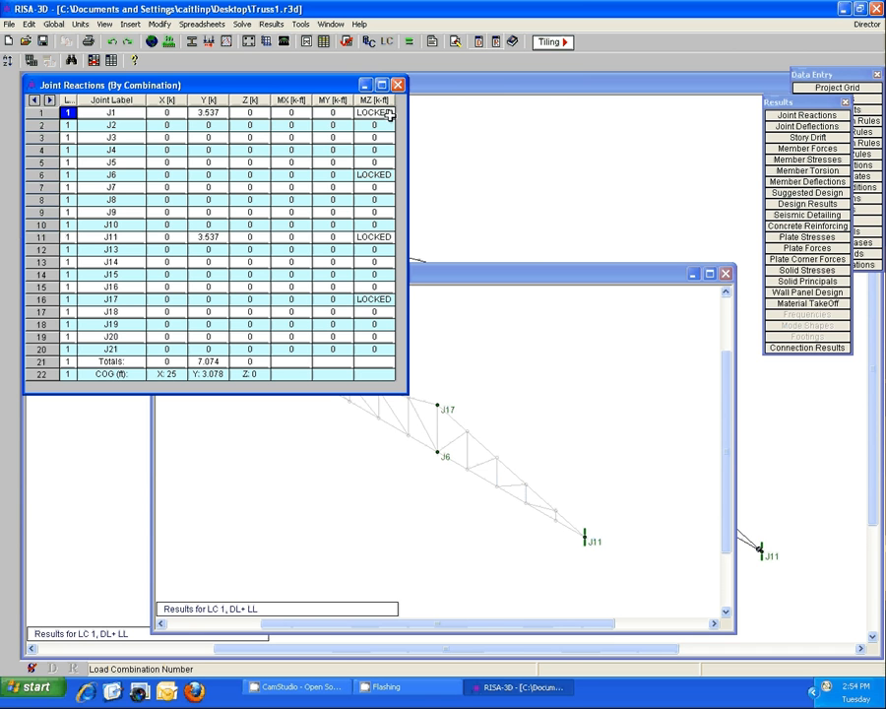
{"action": "mouse_move", "coordinate": [394, 313]}
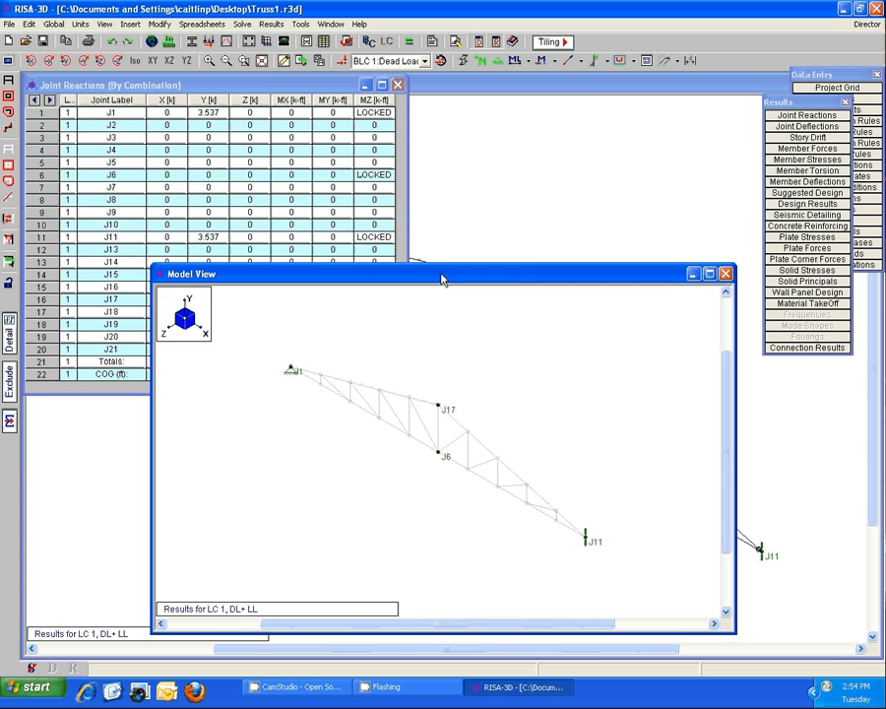
{"action": "left_click_drag", "start_coordinate": [443, 273], "coordinate": [417, 166]}
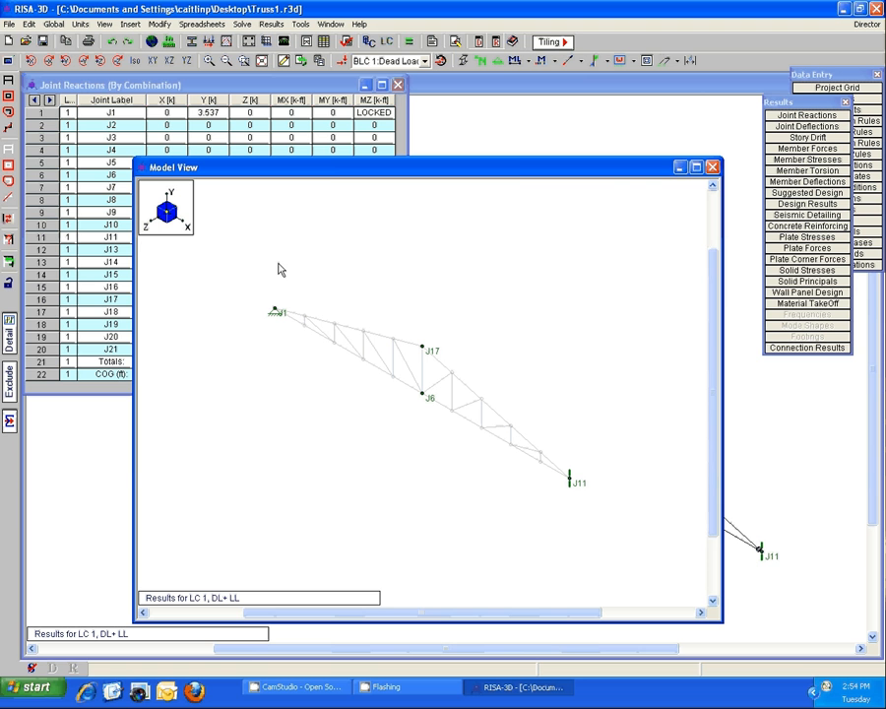
{"action": "mouse_move", "coordinate": [437, 366]}
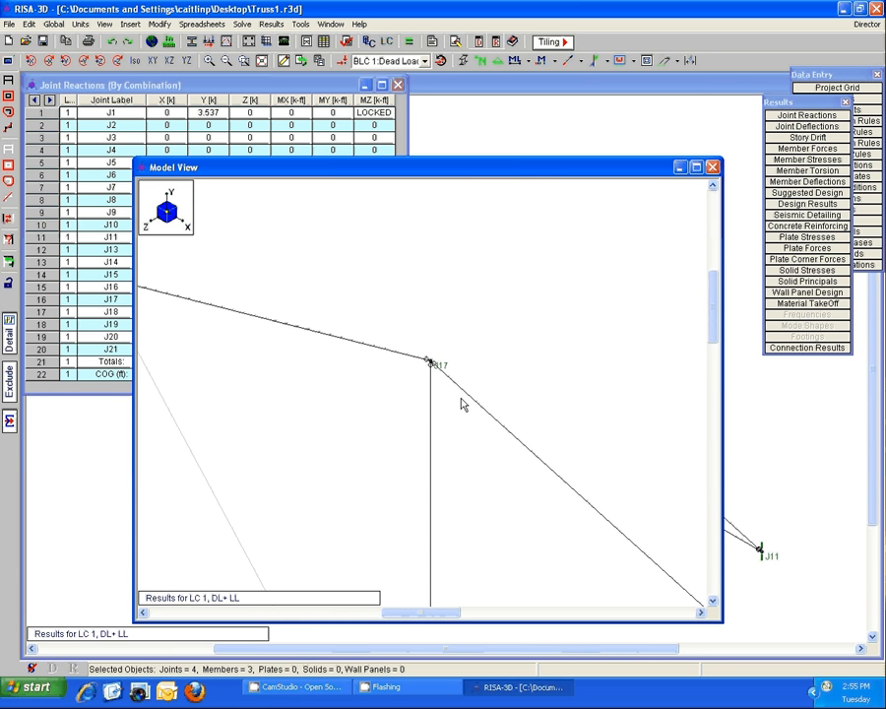
{"action": "mouse_move", "coordinate": [417, 362]}
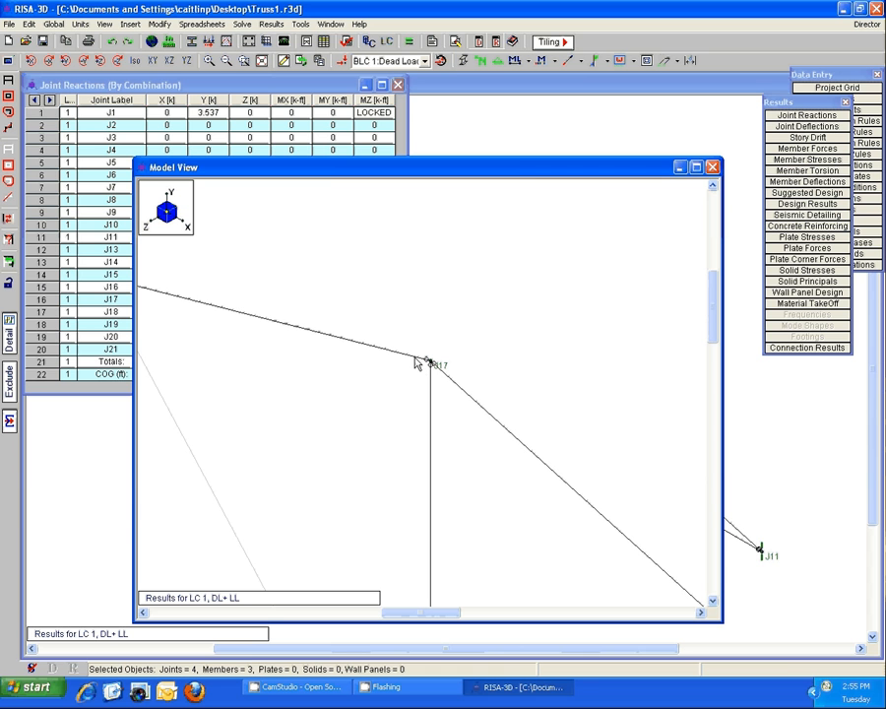
{"action": "mouse_move", "coordinate": [431, 364]}
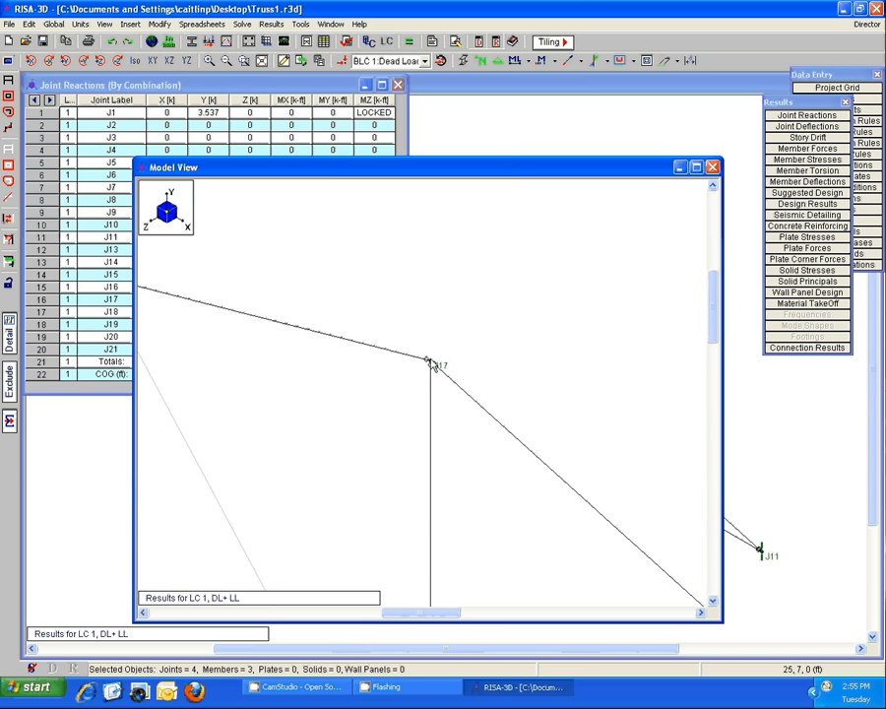
{"action": "mouse_move", "coordinate": [465, 409]}
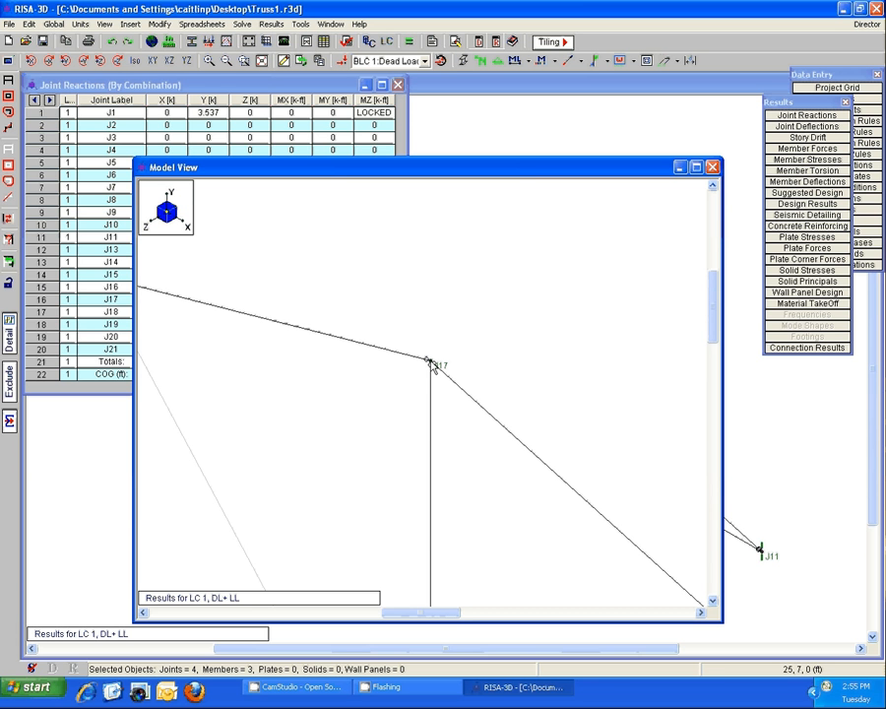
{"action": "mouse_move", "coordinate": [449, 389]}
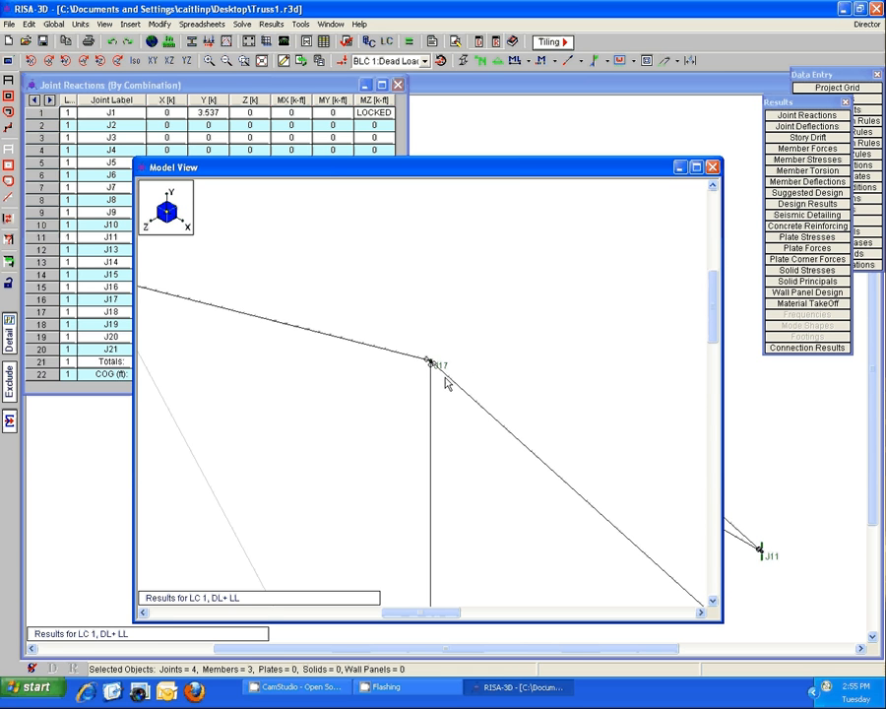
{"action": "mouse_move", "coordinate": [422, 370]}
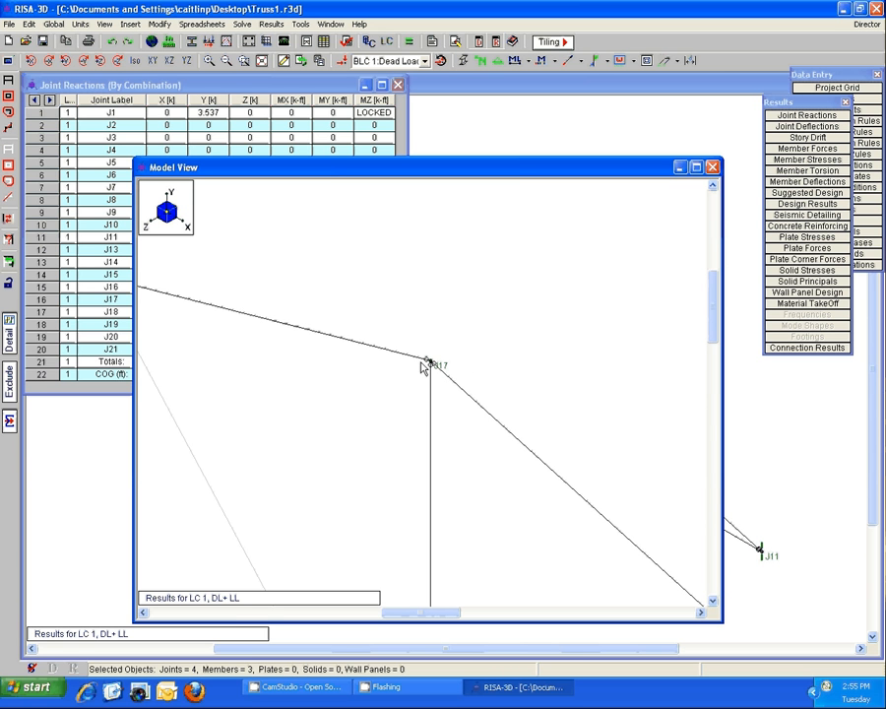
{"action": "mouse_move", "coordinate": [435, 392]}
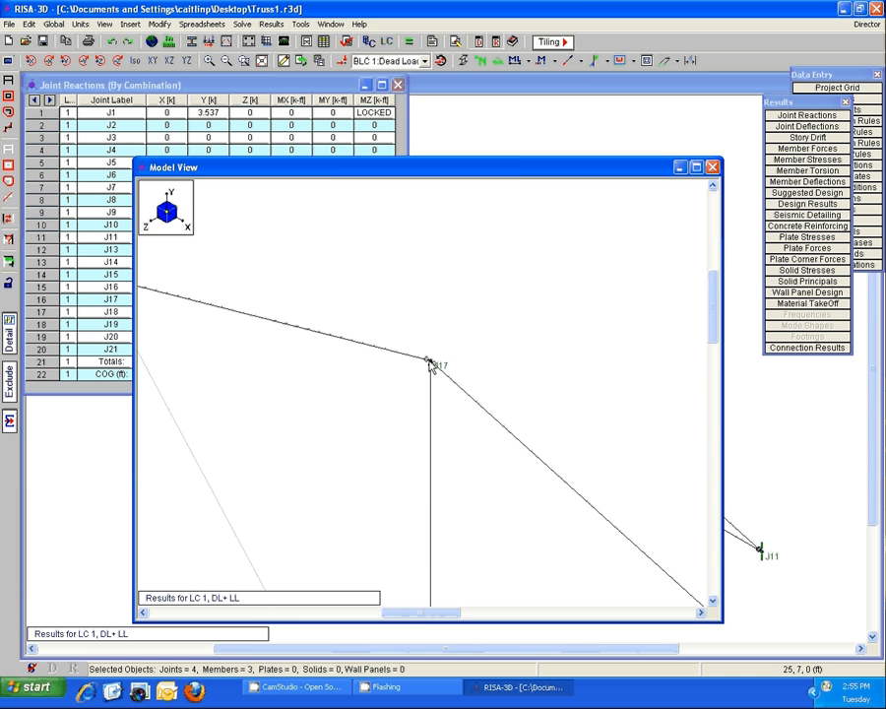
{"action": "mouse_move", "coordinate": [421, 311]}
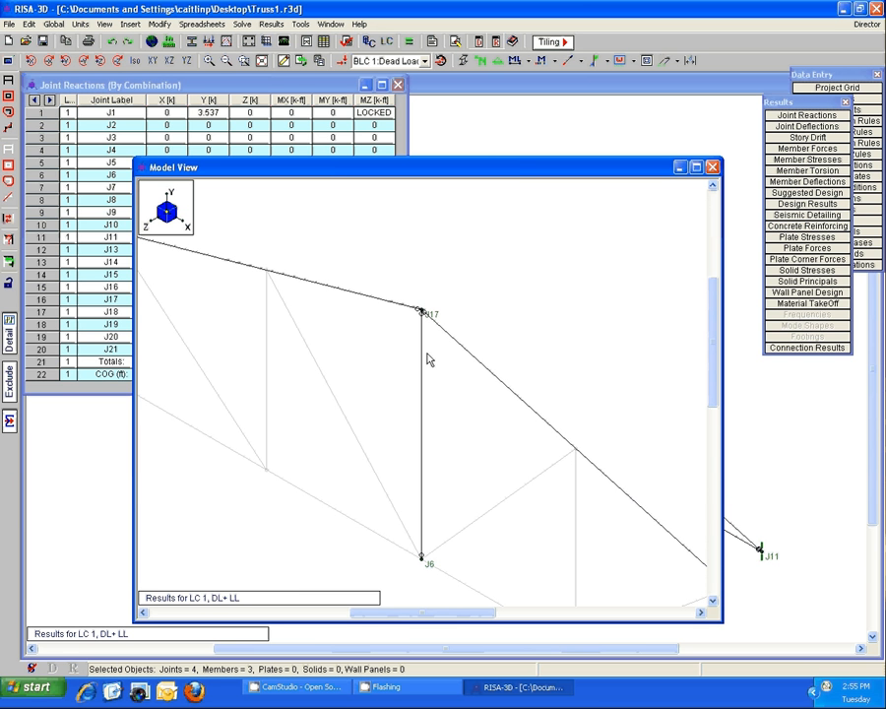
{"action": "mouse_move", "coordinate": [425, 457]}
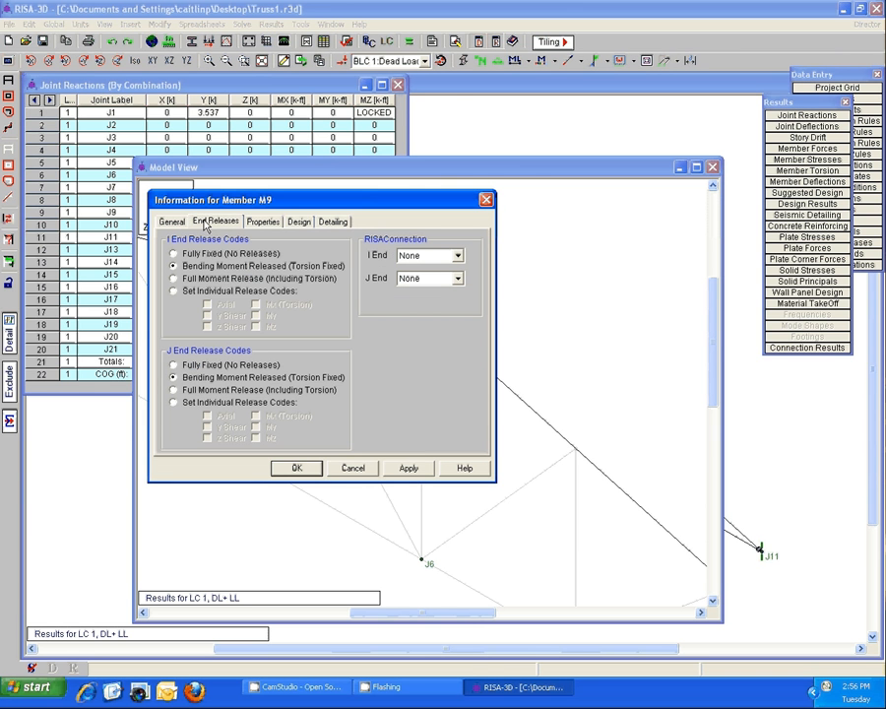
Apply Bending Moment Released to member M9's ends and accept clearing the existing results.
{"action": "left_click", "coordinate": [173, 364]}
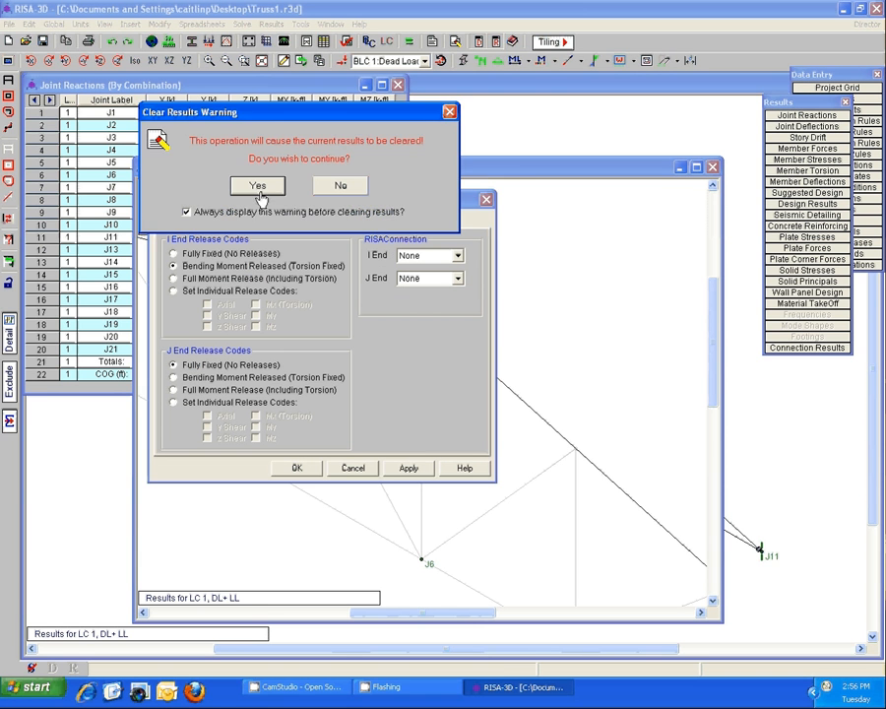
{"action": "left_click", "coordinate": [283, 185]}
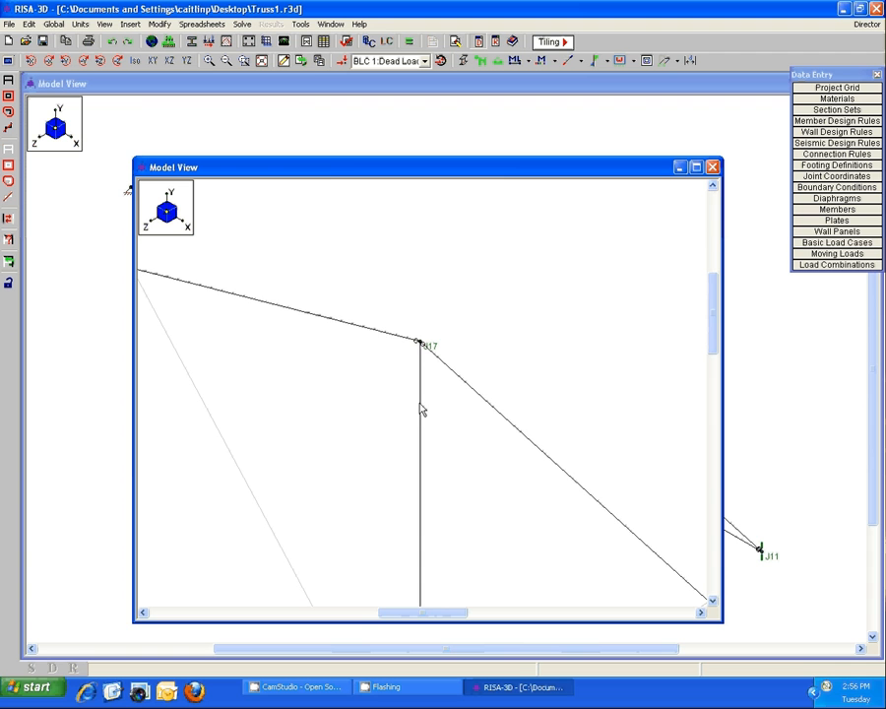
{"action": "mouse_move", "coordinate": [457, 384]}
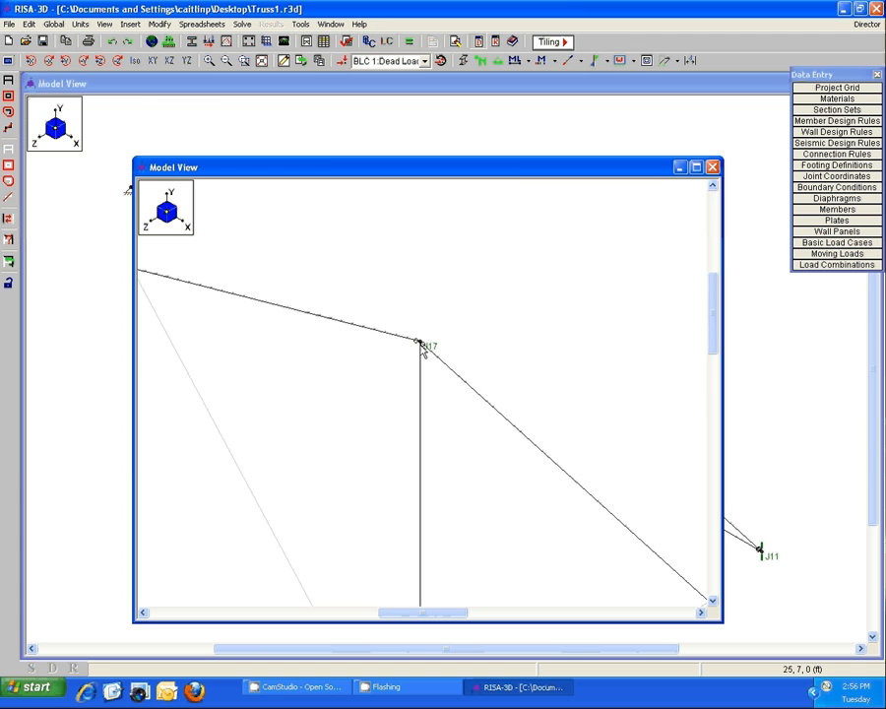
{"action": "mouse_move", "coordinate": [433, 362]}
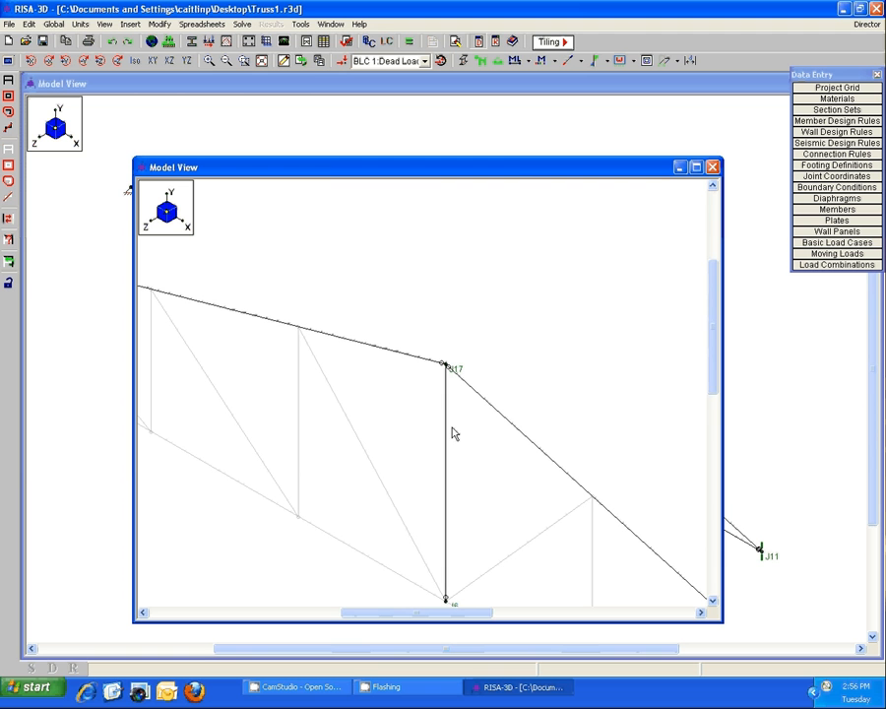
{"action": "mouse_move", "coordinate": [433, 345]}
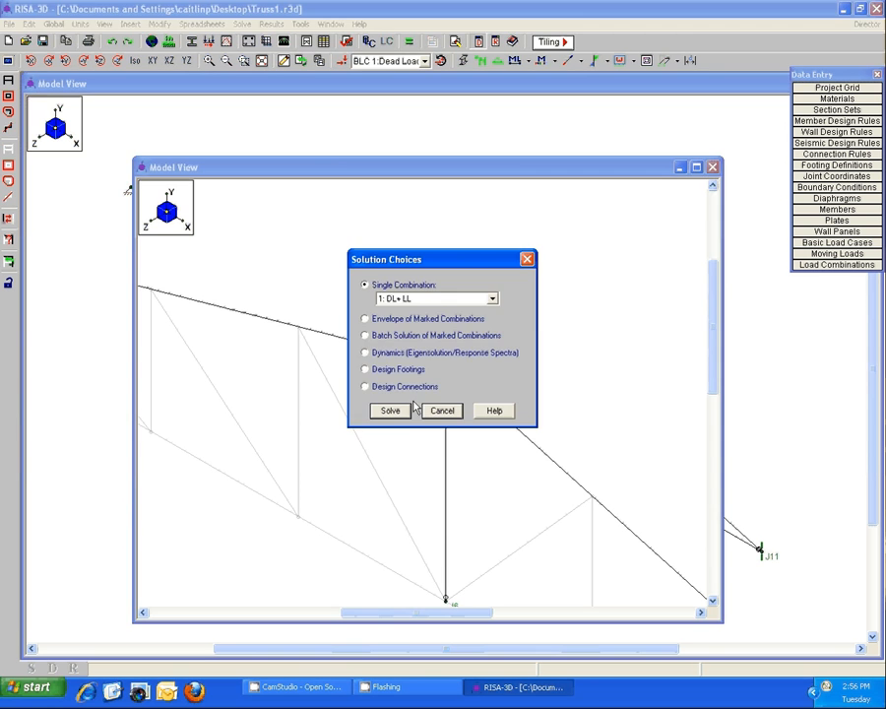
Re-solve the truss for DL+LL and accept creating the locked-joints-only view.
{"action": "left_click", "coordinate": [390, 411]}
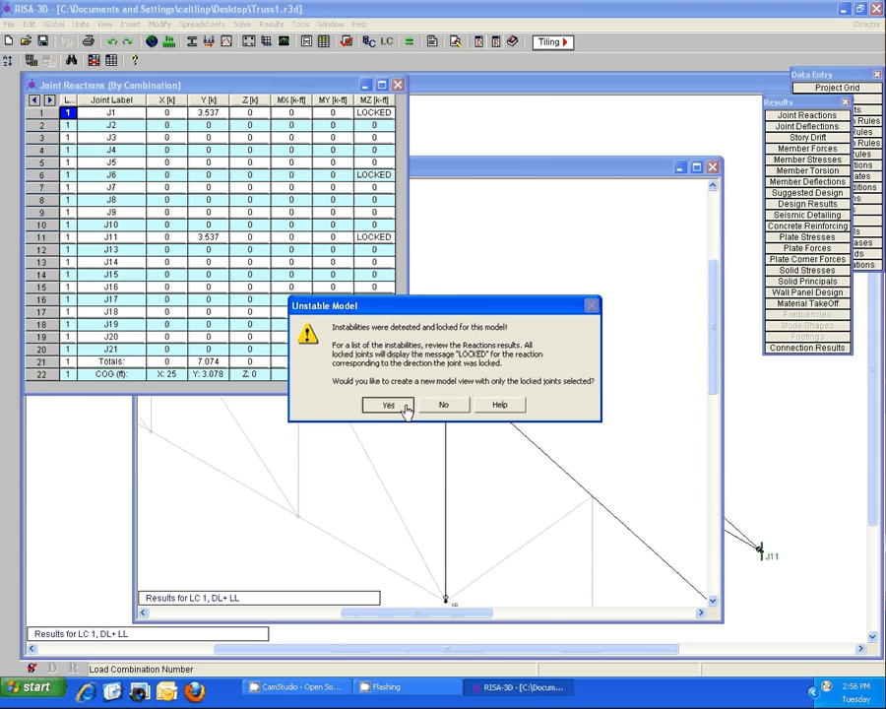
{"action": "left_click", "coordinate": [388, 406]}
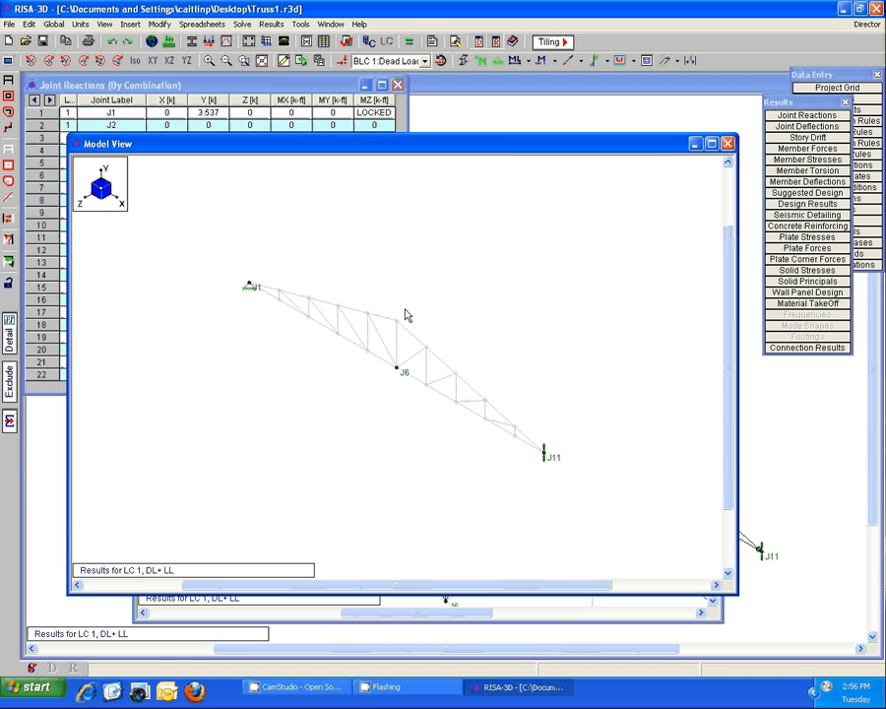
{"action": "mouse_move", "coordinate": [402, 334]}
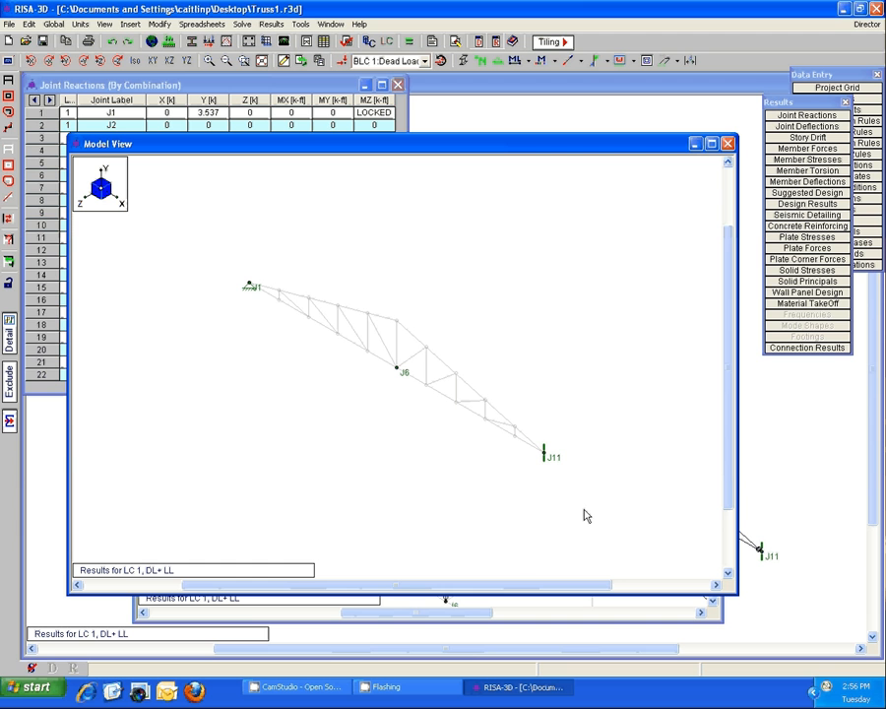
{"action": "mouse_move", "coordinate": [27, 42]}
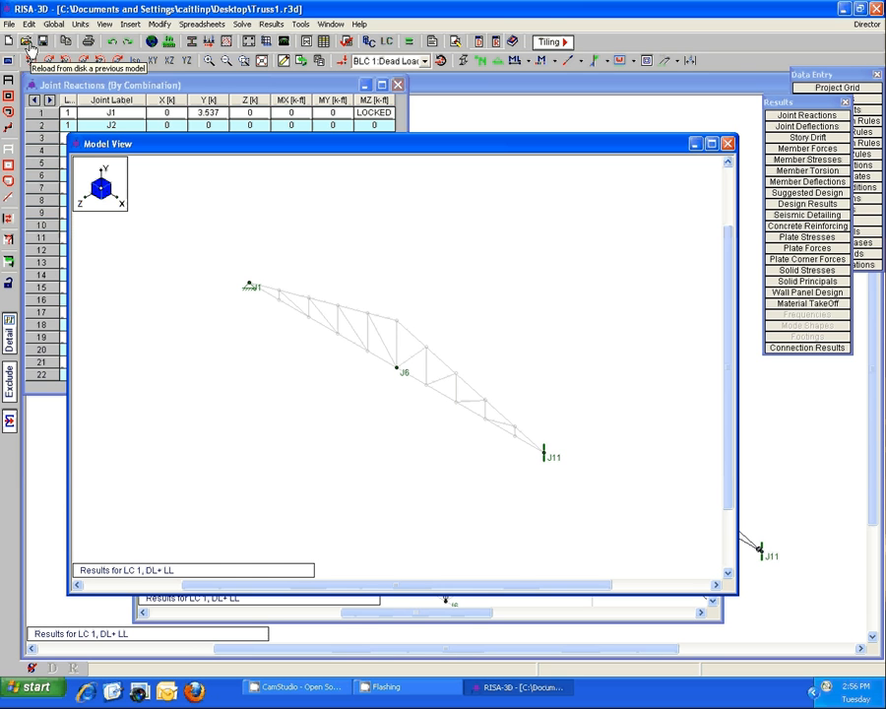
Load Frame.r3d from the Desktop, accepting that the truss results are cleared.
{"action": "left_click", "coordinate": [32, 41]}
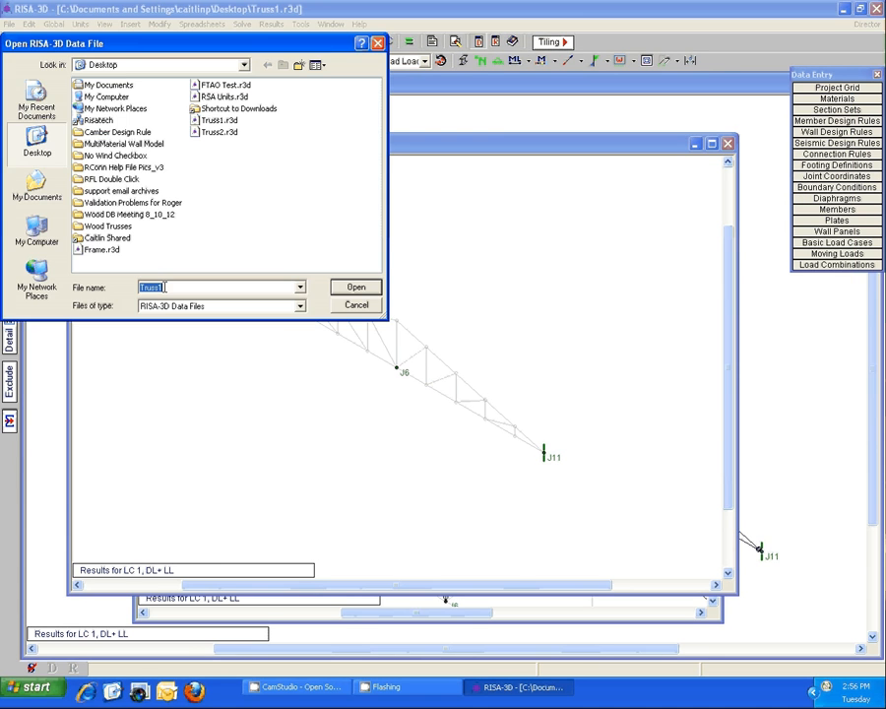
{"action": "left_click", "coordinate": [354, 287]}
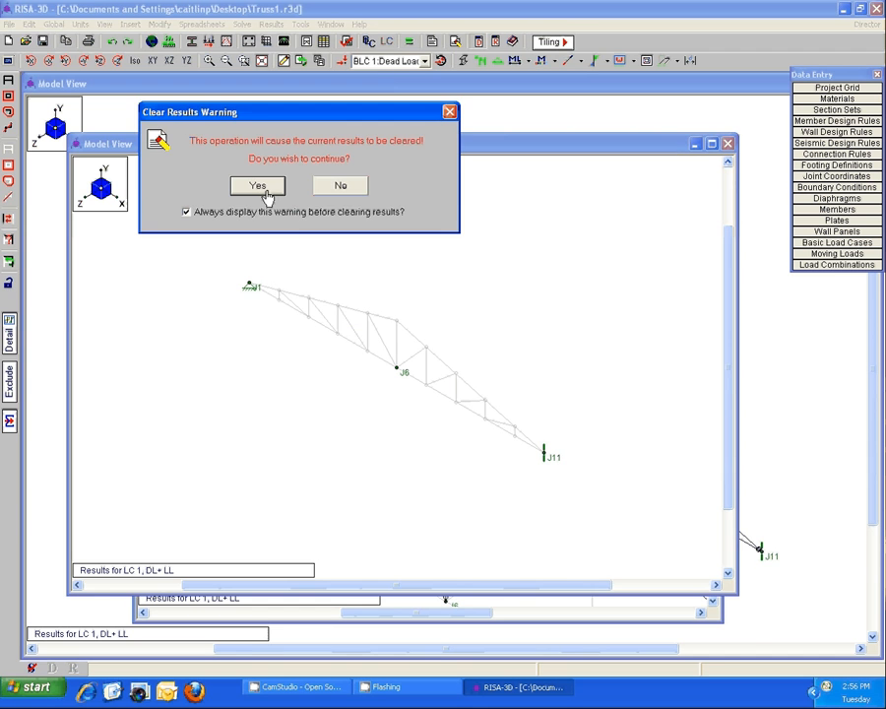
{"action": "left_click", "coordinate": [256, 185]}
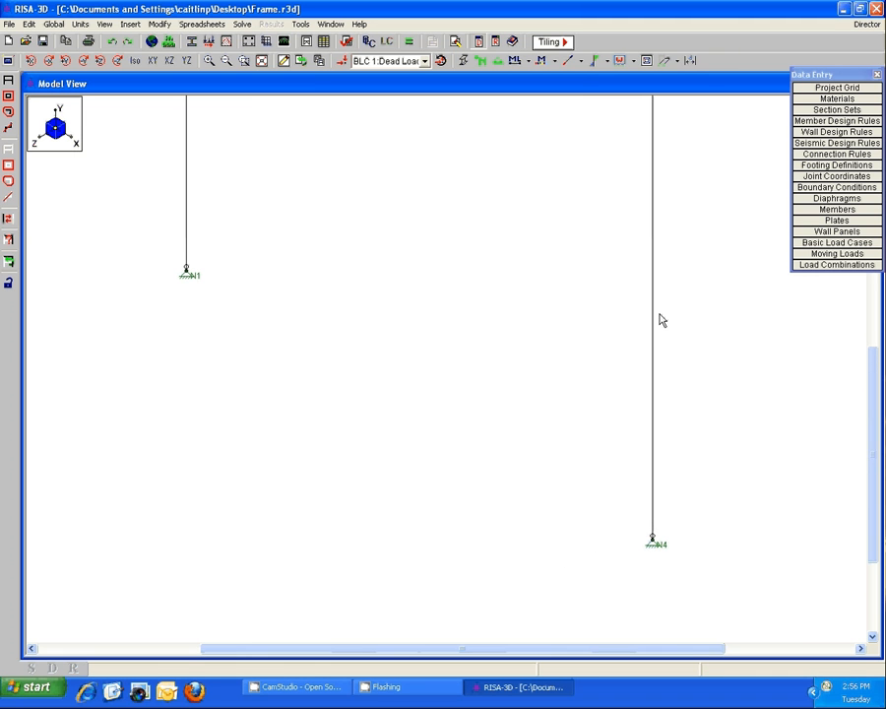
{"action": "mouse_move", "coordinate": [715, 551]}
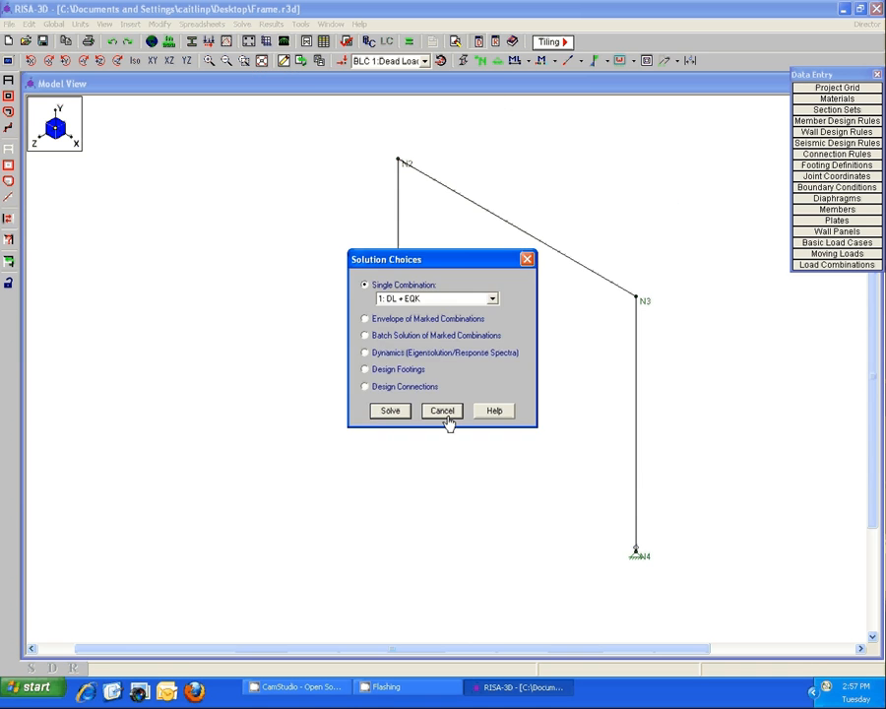
Solve the frame for DL + EQX, create the locked-joints view and move it aside.
{"action": "left_click", "coordinate": [390, 411]}
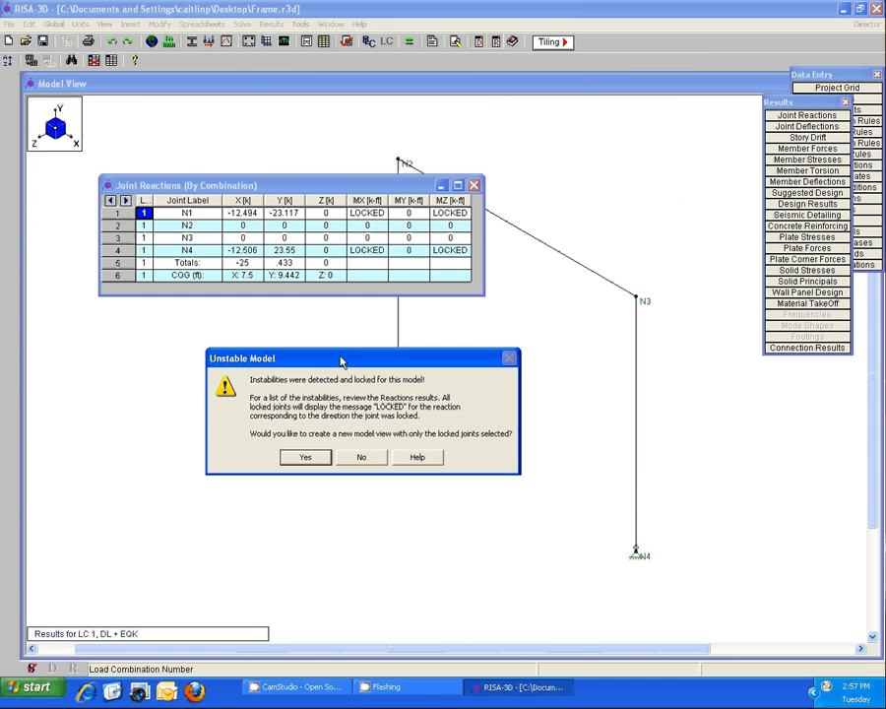
{"action": "left_click", "coordinate": [305, 457]}
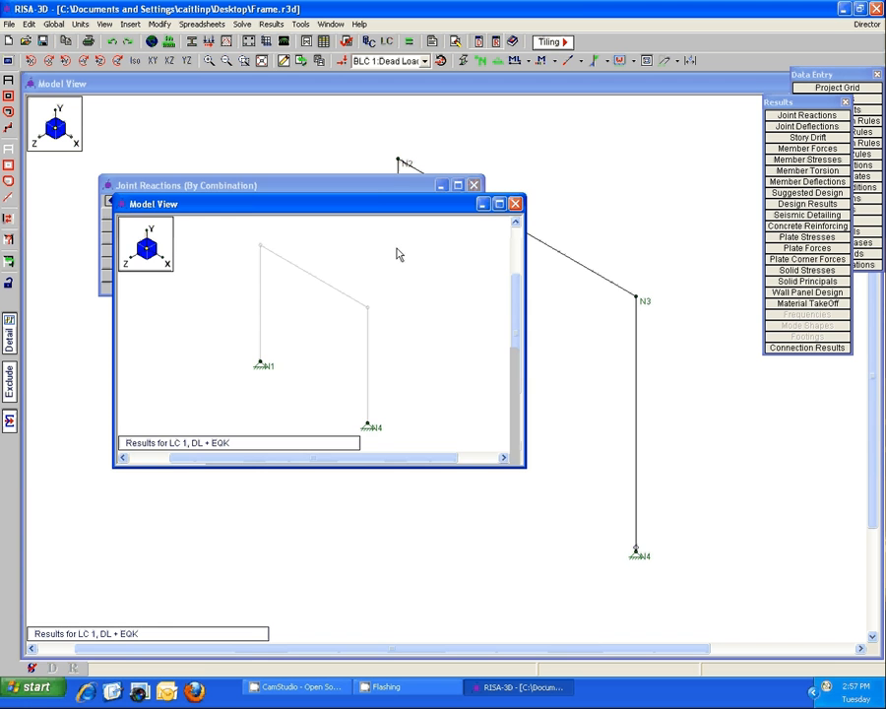
{"action": "left_click_drag", "start_coordinate": [154, 203], "coordinate": [202, 244]}
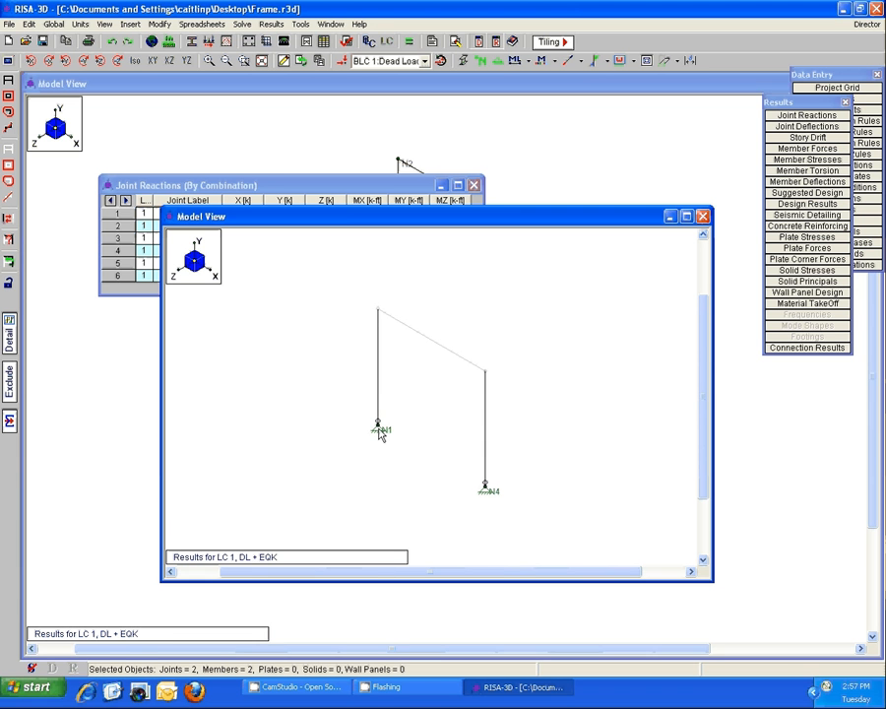
{"action": "mouse_move", "coordinate": [390, 457]}
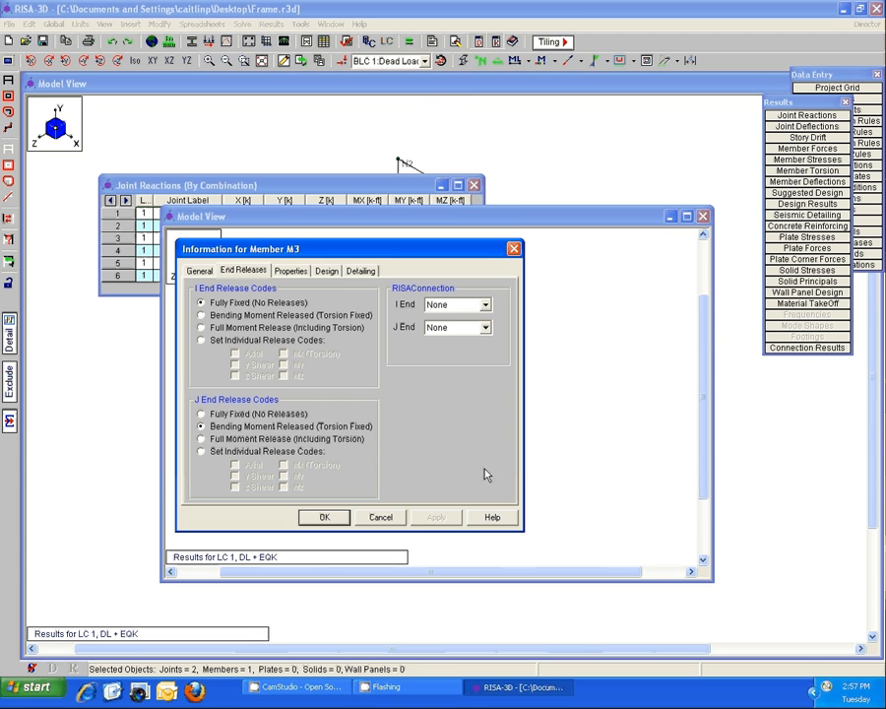
Set member M3's J end to Fully Fixed and leave M1's end releases unchanged.
{"action": "left_click", "coordinate": [201, 413]}
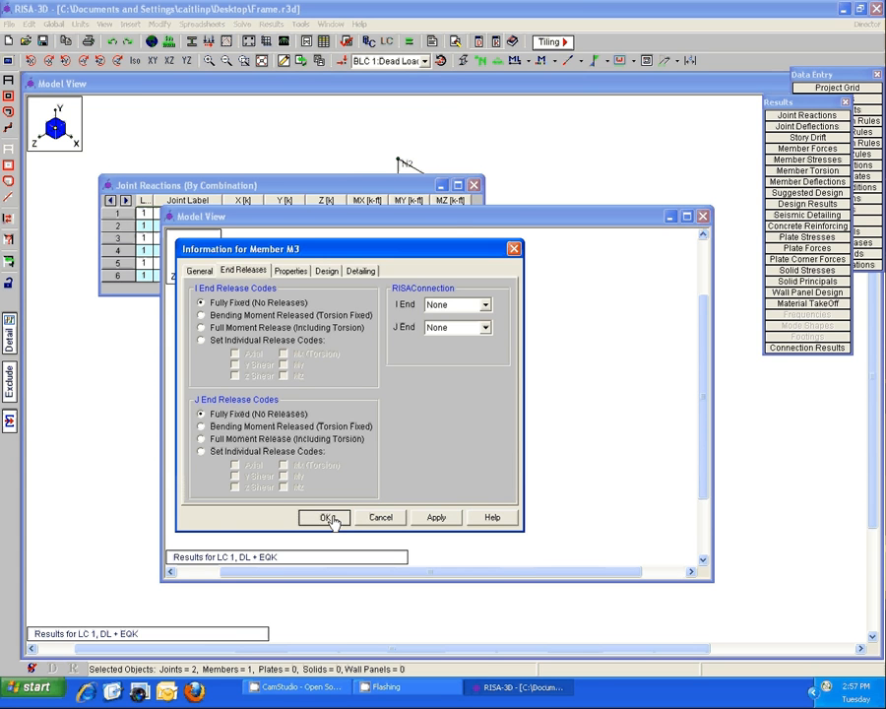
{"action": "left_click", "coordinate": [322, 516]}
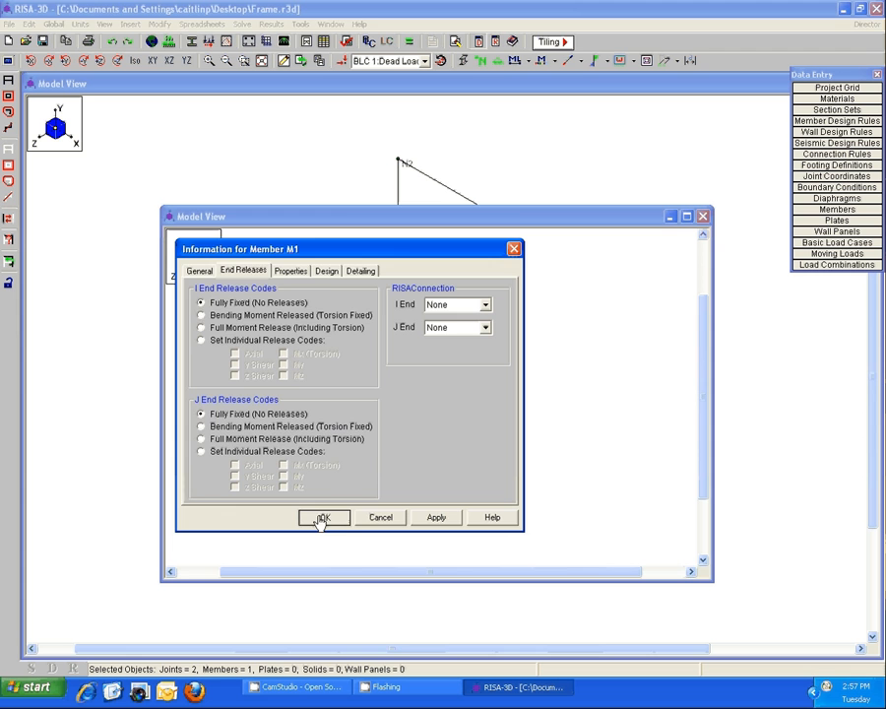
{"action": "left_click", "coordinate": [323, 516]}
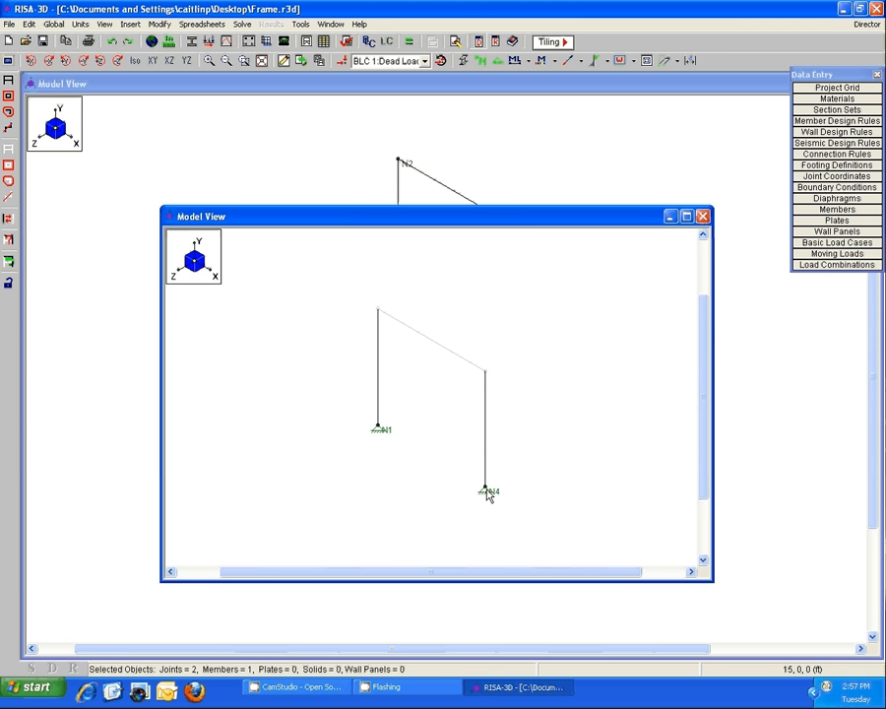
{"action": "mouse_move", "coordinate": [488, 500]}
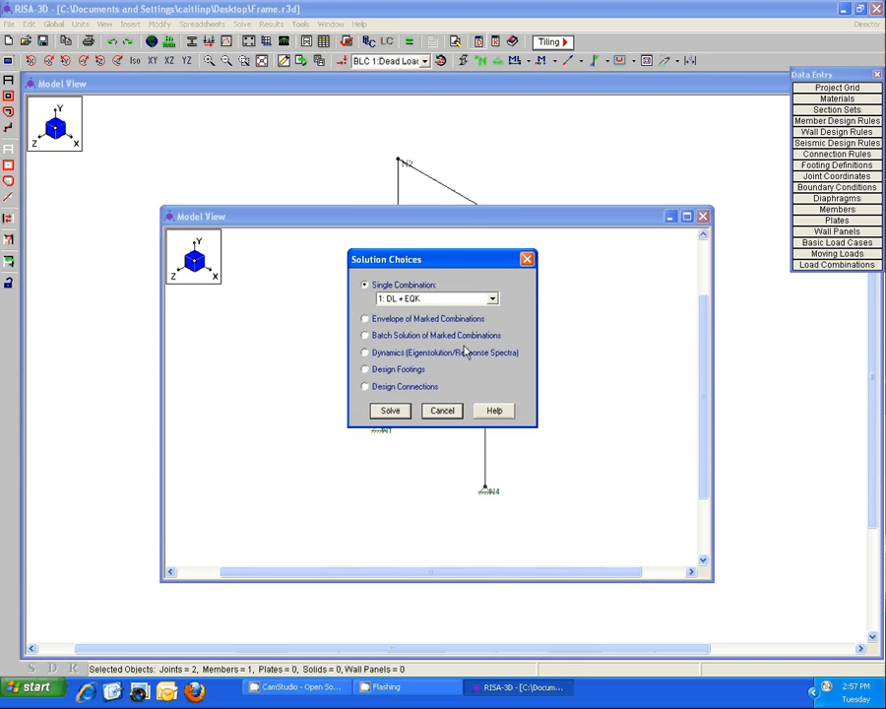
Cancel Solution Choices and load the Truss2 model, accepting that the frame results are cleared.
{"action": "left_click", "coordinate": [389, 409]}
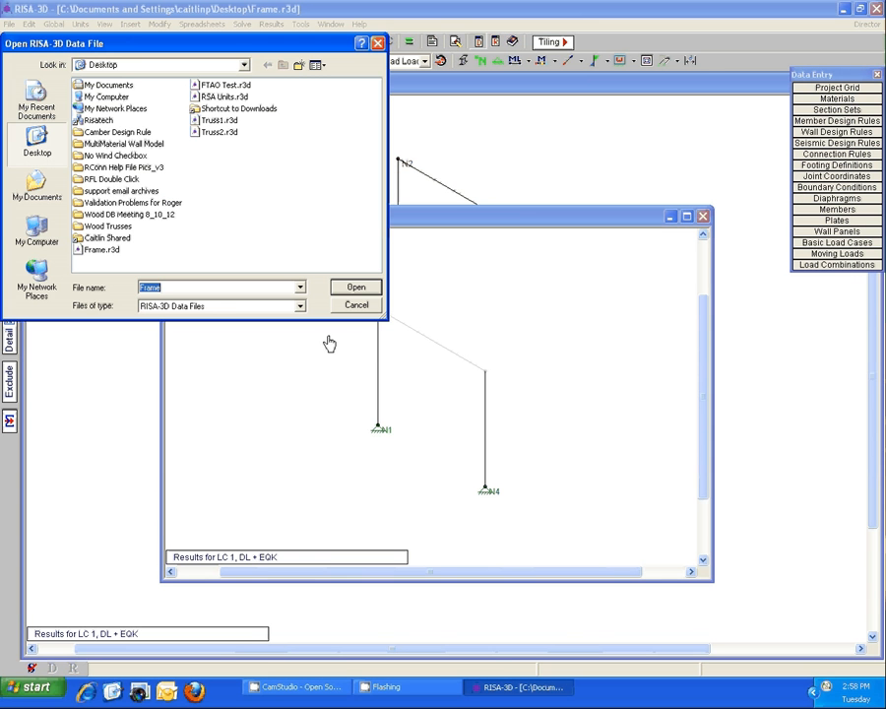
{"action": "left_click", "coordinate": [355, 287]}
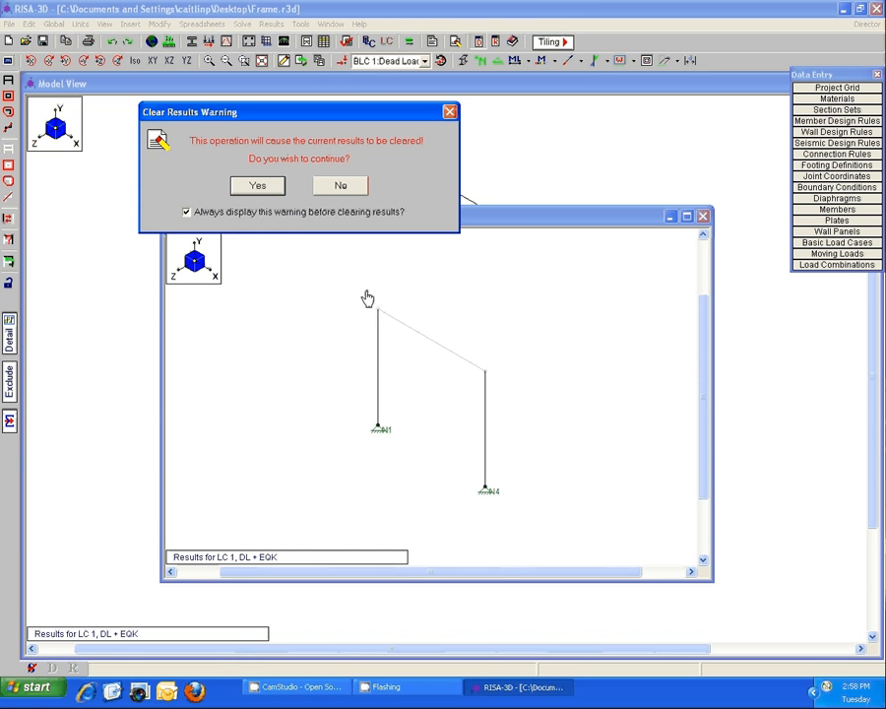
{"action": "left_click", "coordinate": [256, 185]}
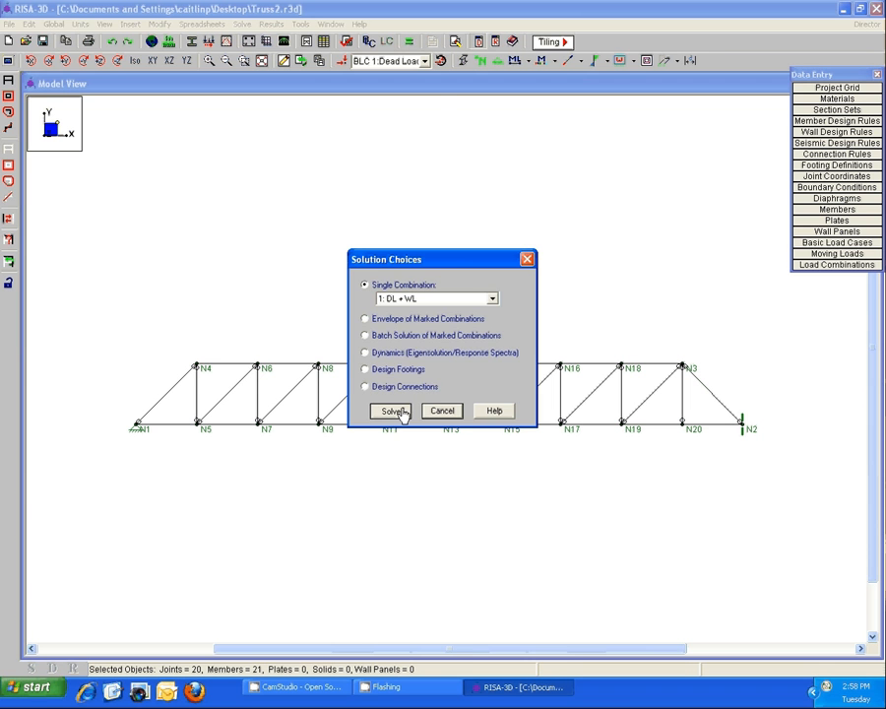
Run the analysis of Truss2 for Single Combination 1: DL + WL.
{"action": "left_click", "coordinate": [390, 411]}
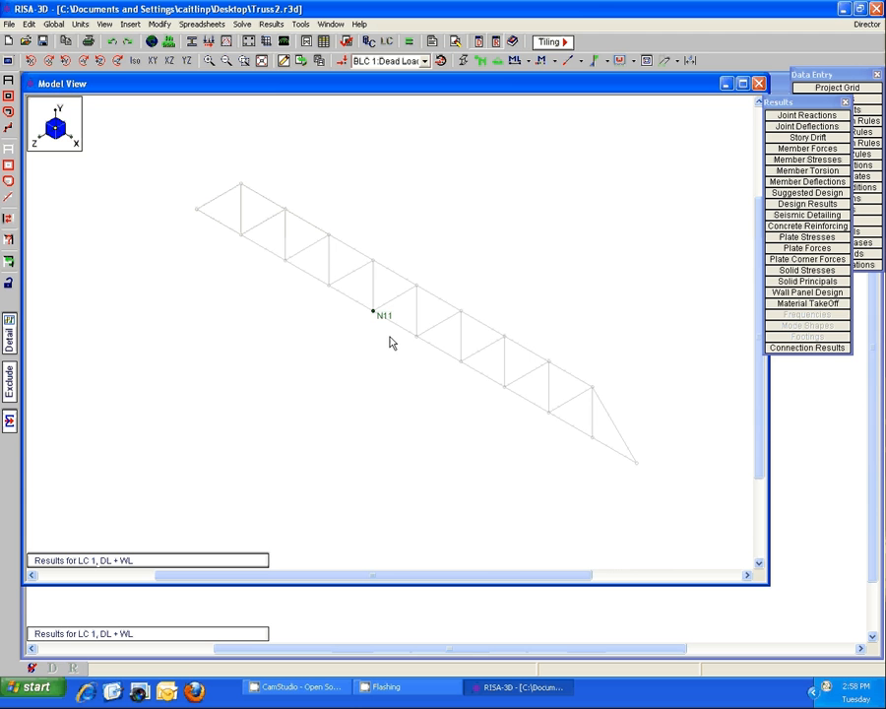
{"action": "left_click", "coordinate": [805, 114]}
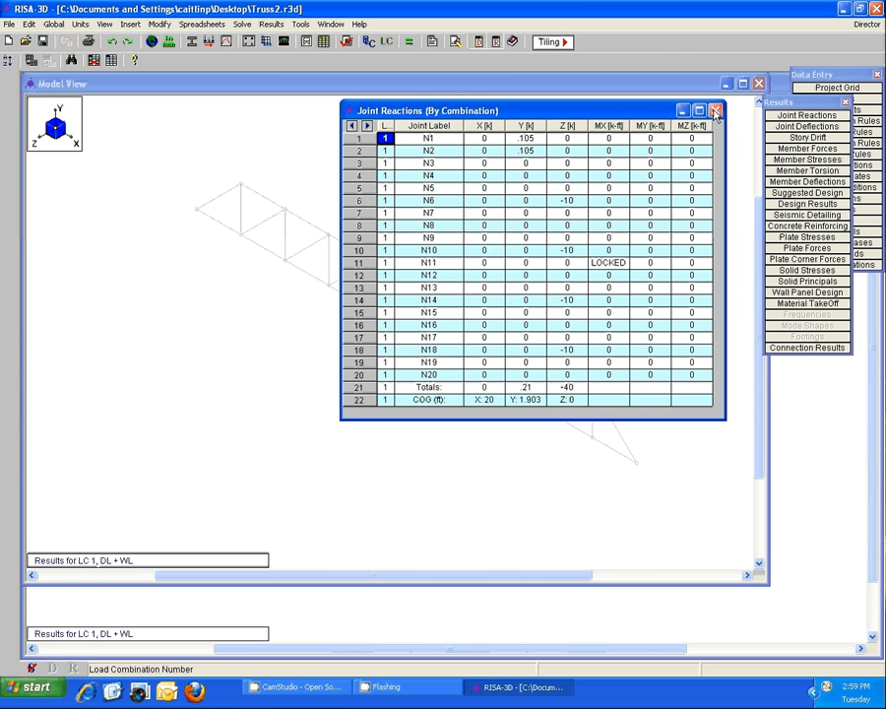
{"action": "left_click", "coordinate": [714, 110]}
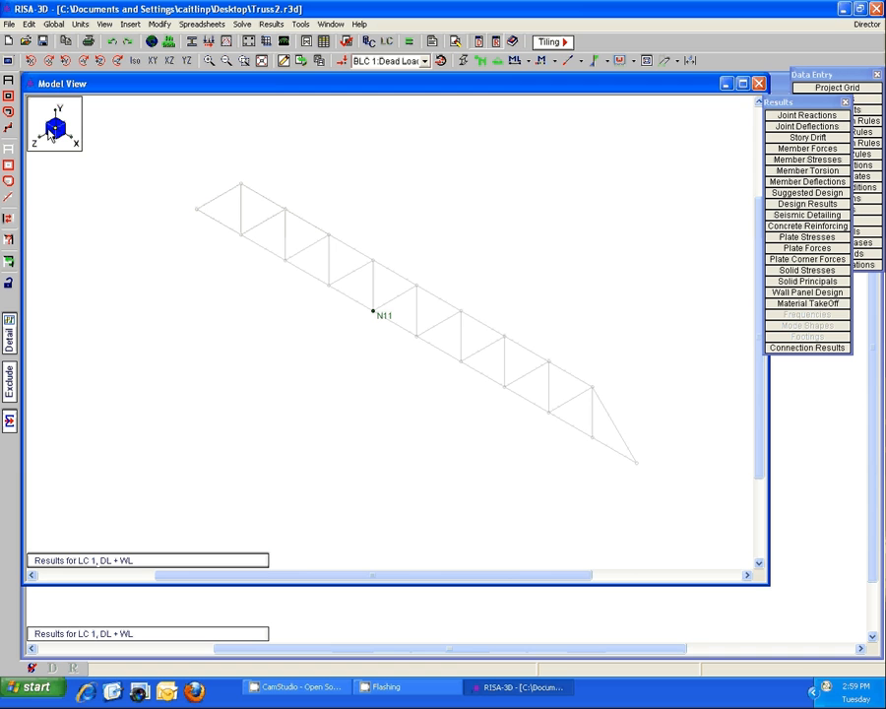
{"action": "mouse_move", "coordinate": [413, 401]}
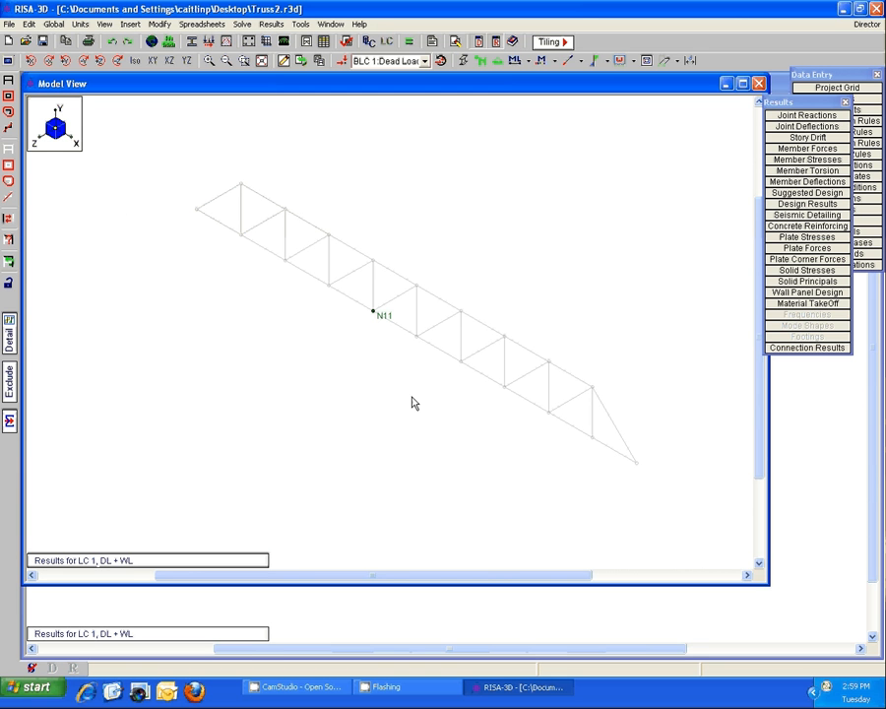
{"action": "mouse_move", "coordinate": [383, 327]}
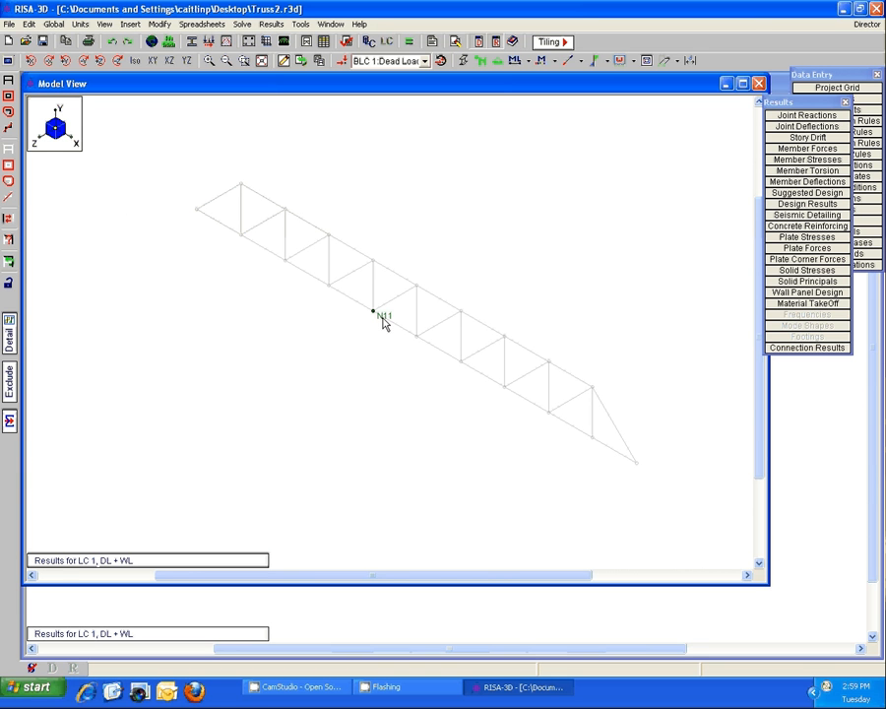
{"action": "mouse_move", "coordinate": [401, 332]}
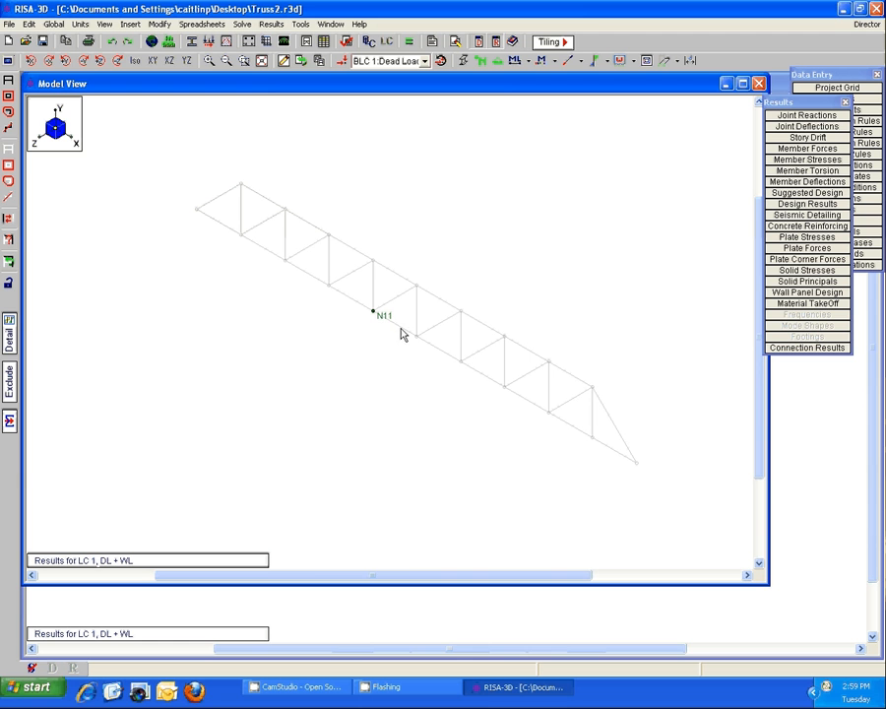
{"action": "mouse_move", "coordinate": [402, 330]}
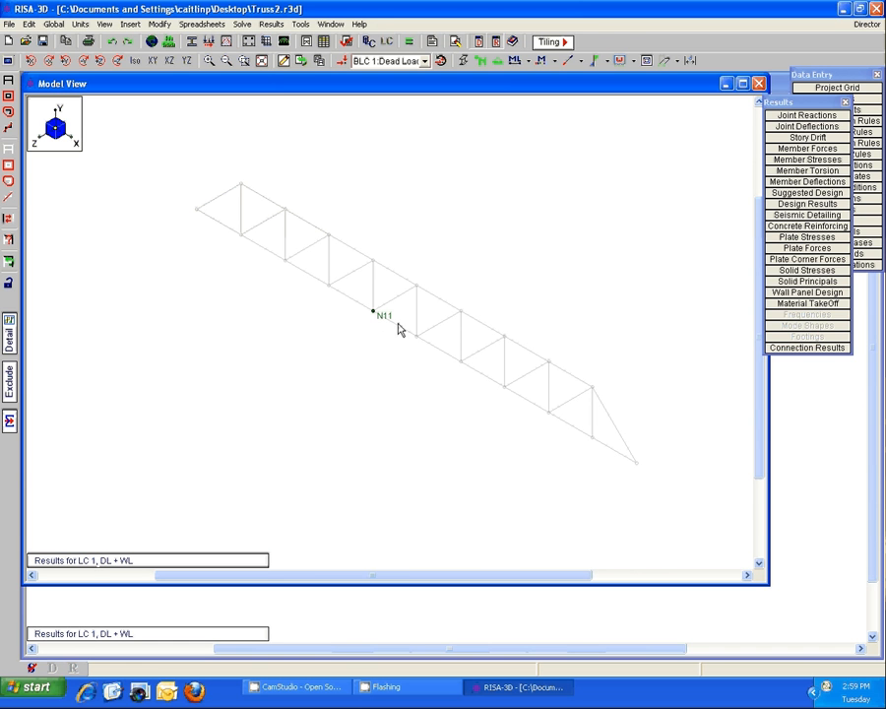
{"action": "mouse_move", "coordinate": [437, 331]}
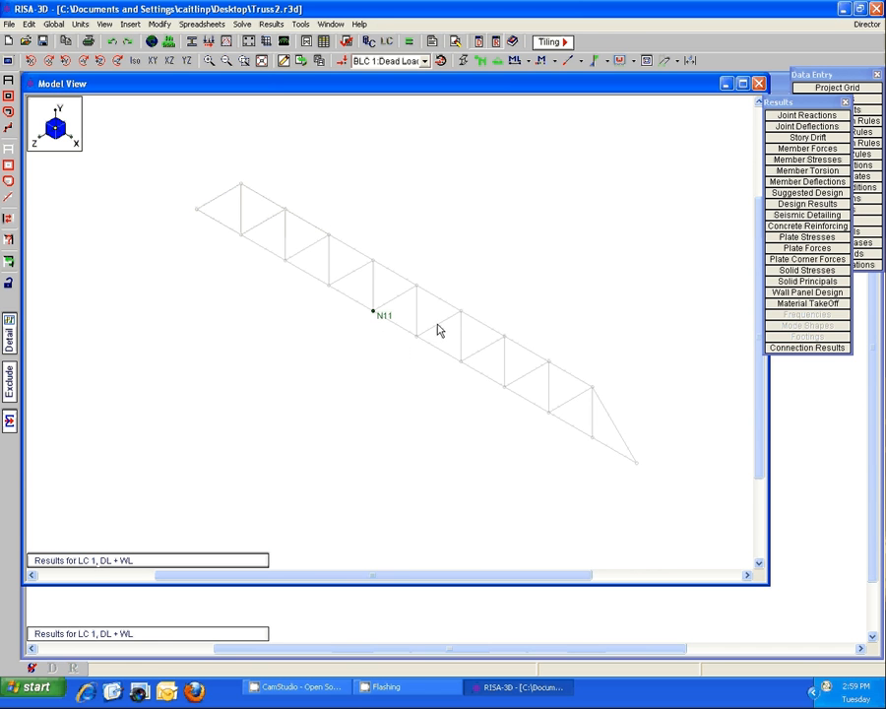
{"action": "mouse_move", "coordinate": [395, 402]}
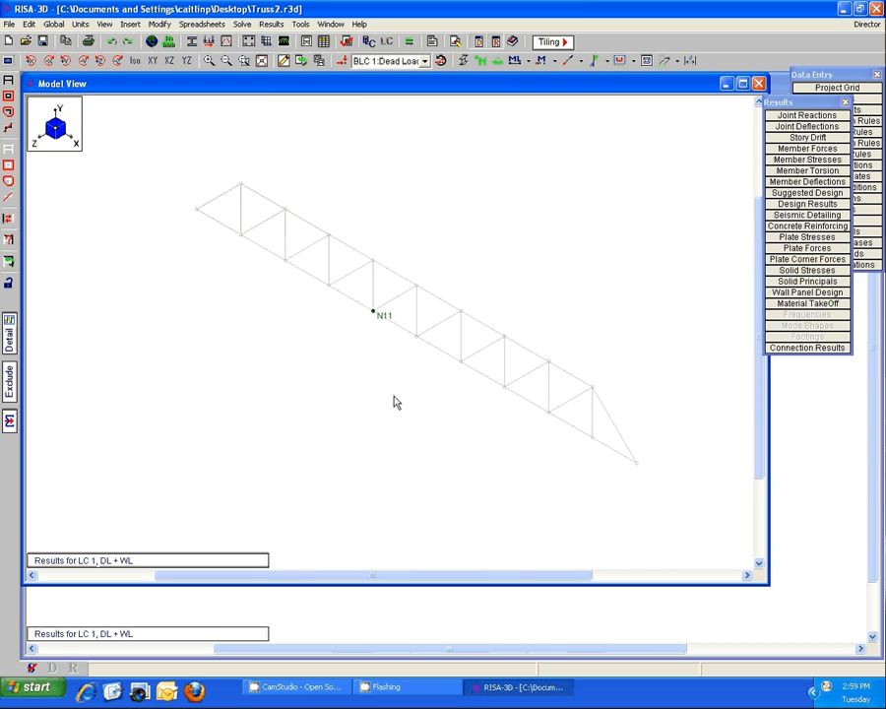
{"action": "mouse_move", "coordinate": [596, 478]}
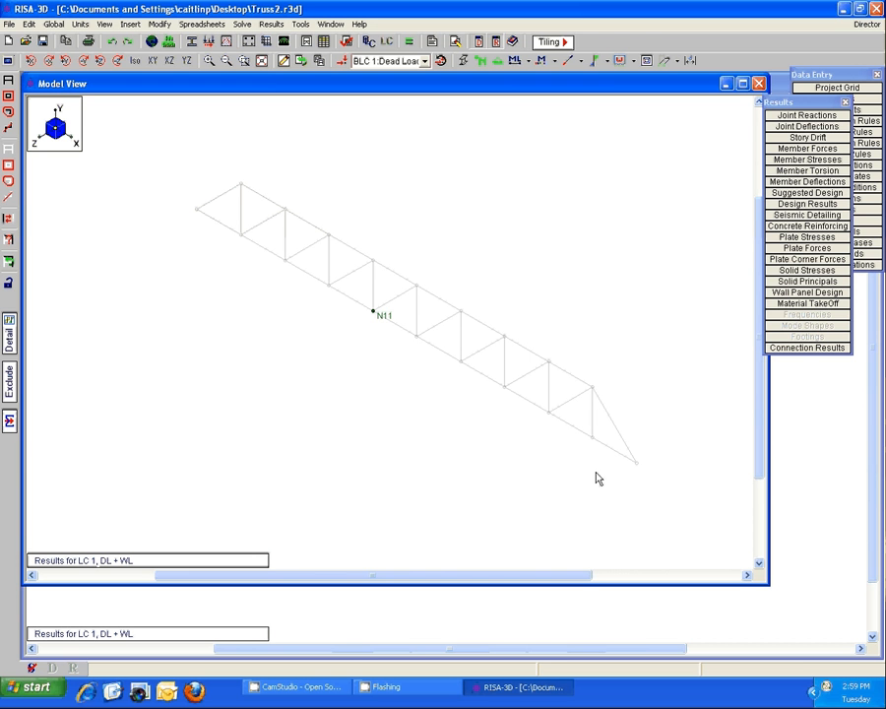
Select the truss member at support joint N2 for editing its end releases.
{"action": "left_click", "coordinate": [527, 403]}
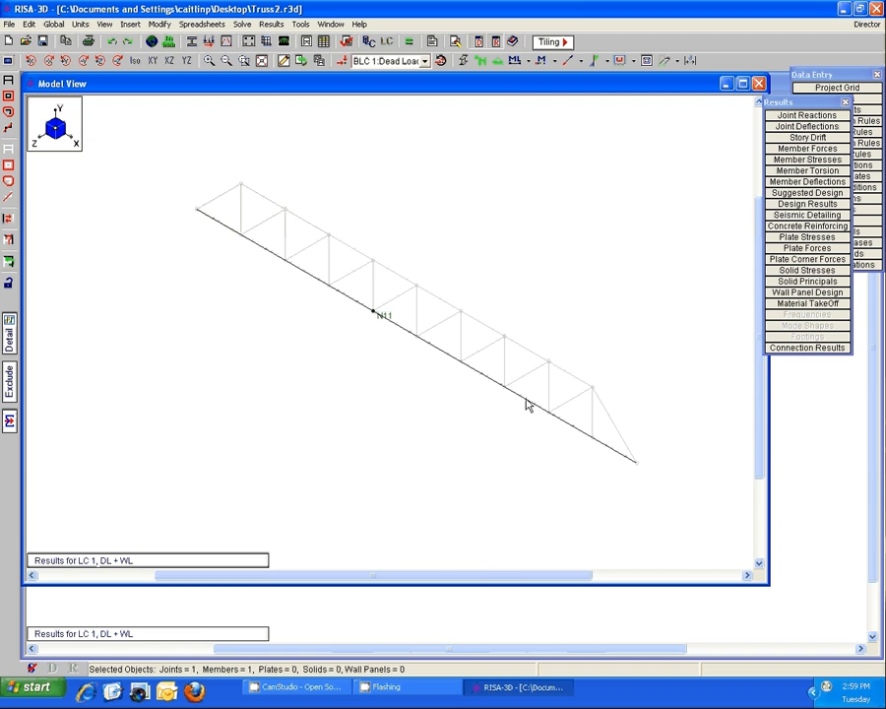
{"action": "mouse_move", "coordinate": [193, 217]}
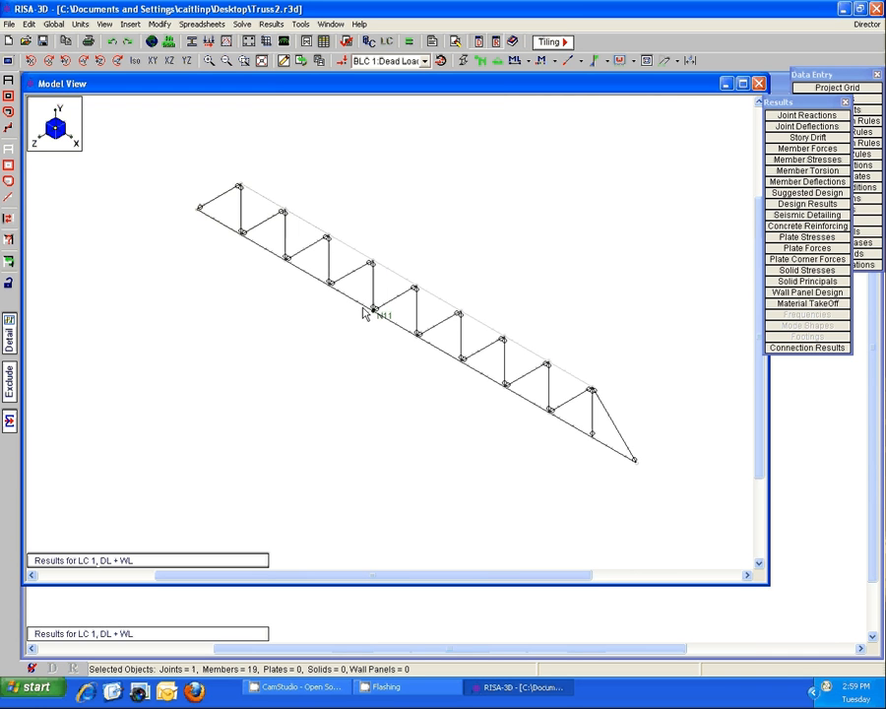
{"action": "mouse_move", "coordinate": [610, 457]}
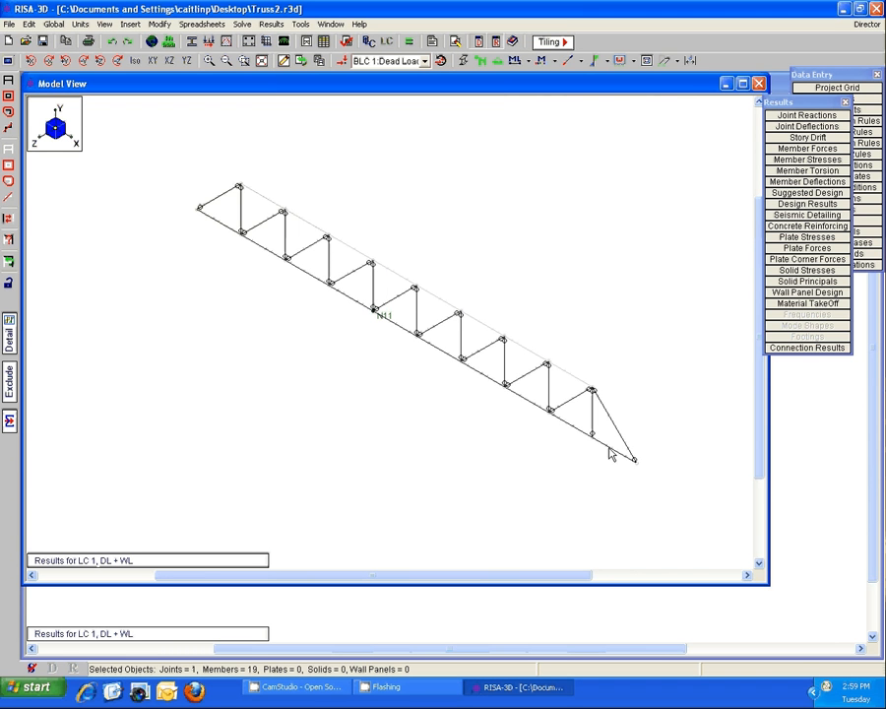
{"action": "mouse_move", "coordinate": [638, 469]}
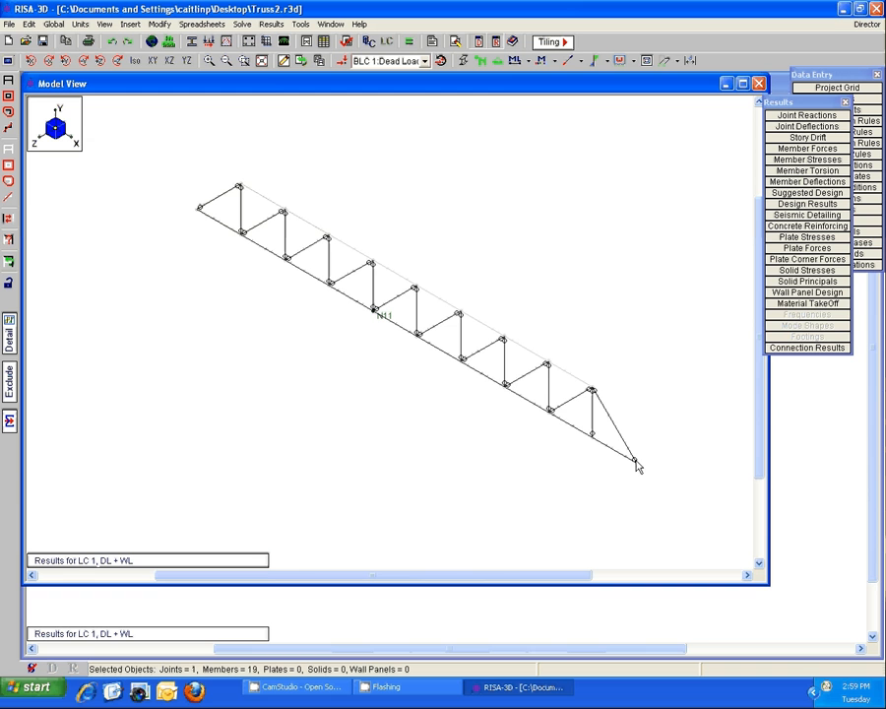
{"action": "mouse_move", "coordinate": [653, 512]}
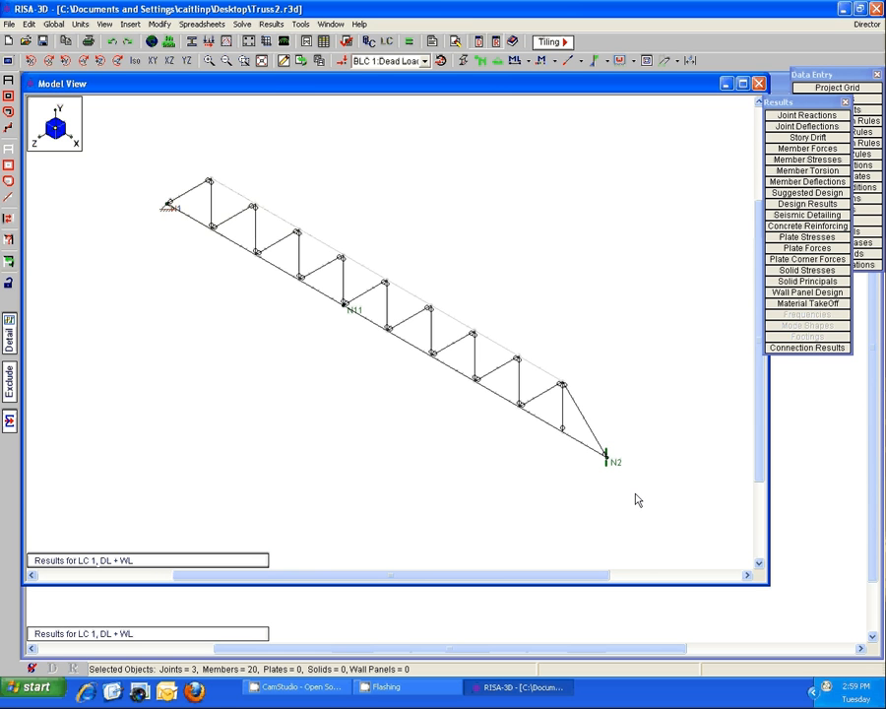
{"action": "mouse_move", "coordinate": [535, 486]}
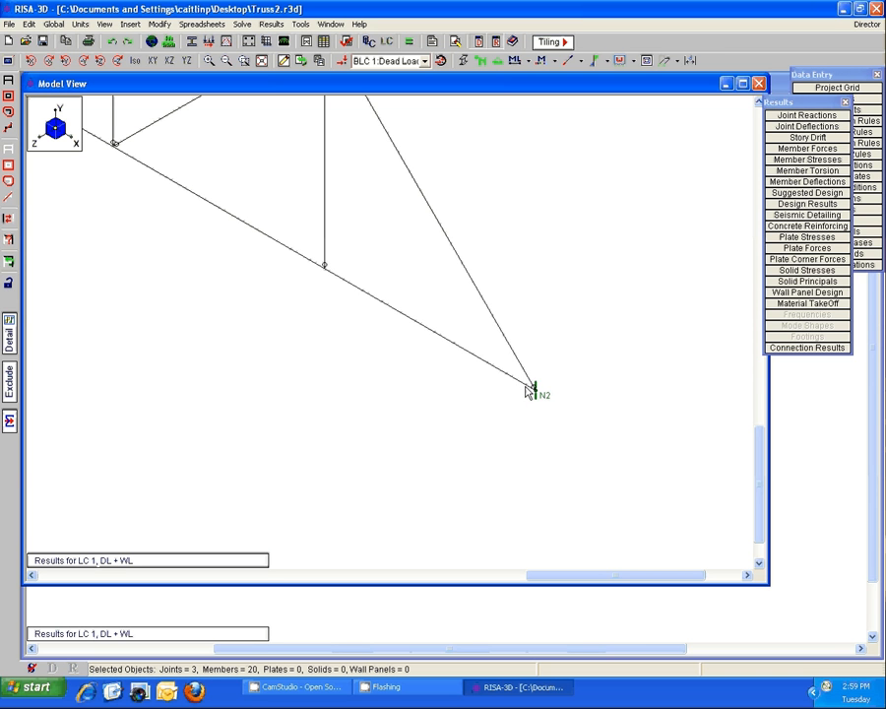
{"action": "mouse_move", "coordinate": [529, 398]}
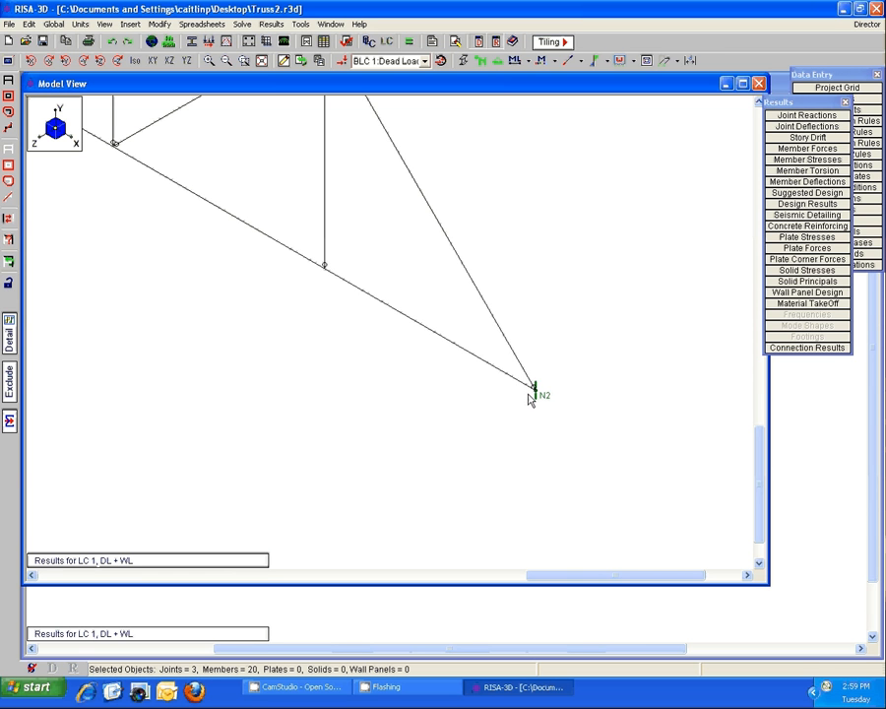
{"action": "mouse_move", "coordinate": [543, 425]}
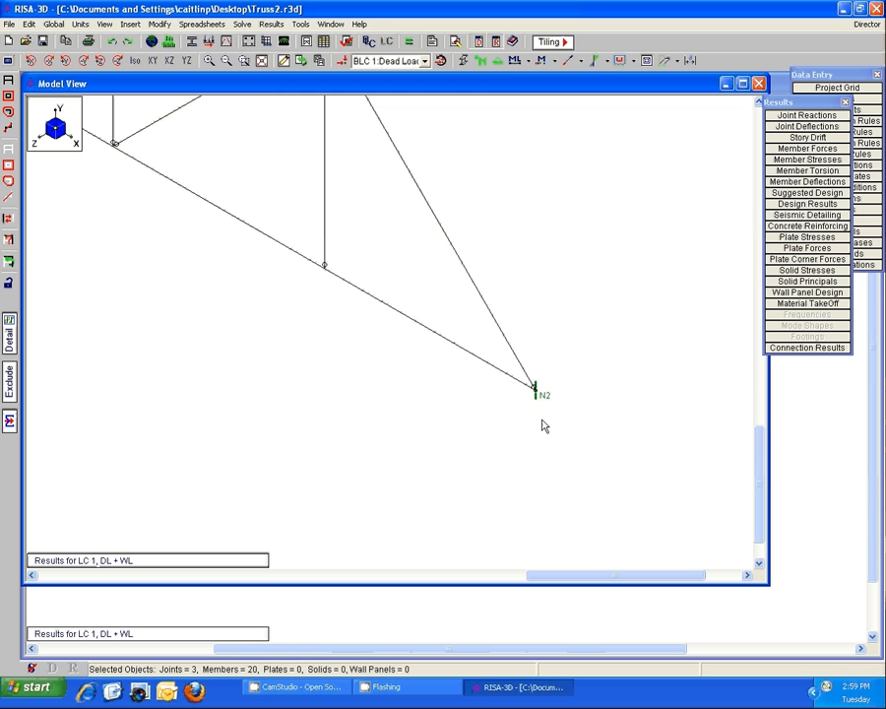
{"action": "mouse_move", "coordinate": [526, 370]}
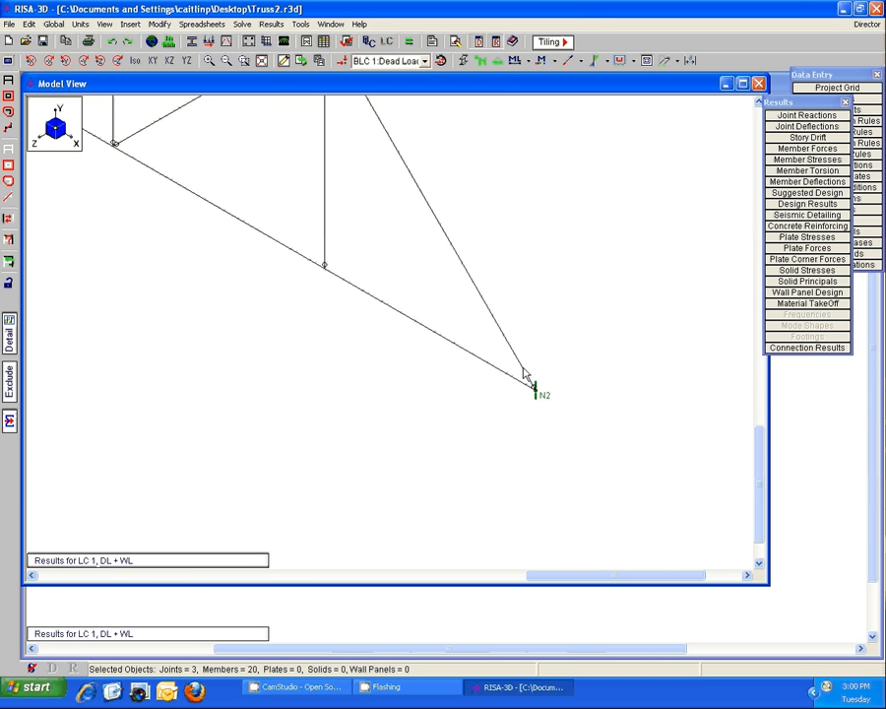
{"action": "mouse_move", "coordinate": [530, 390]}
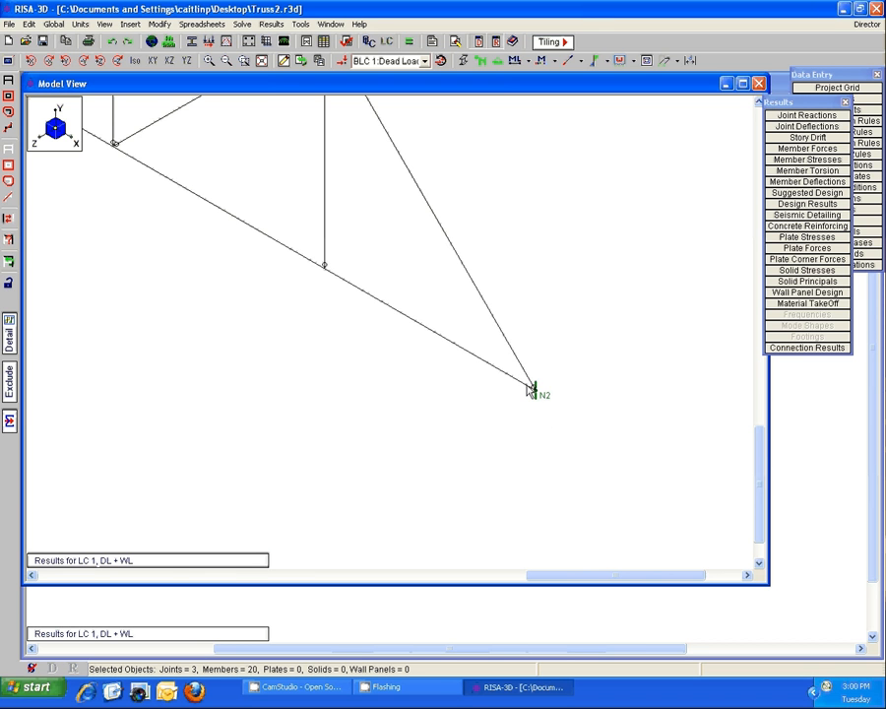
{"action": "mouse_move", "coordinate": [527, 393]}
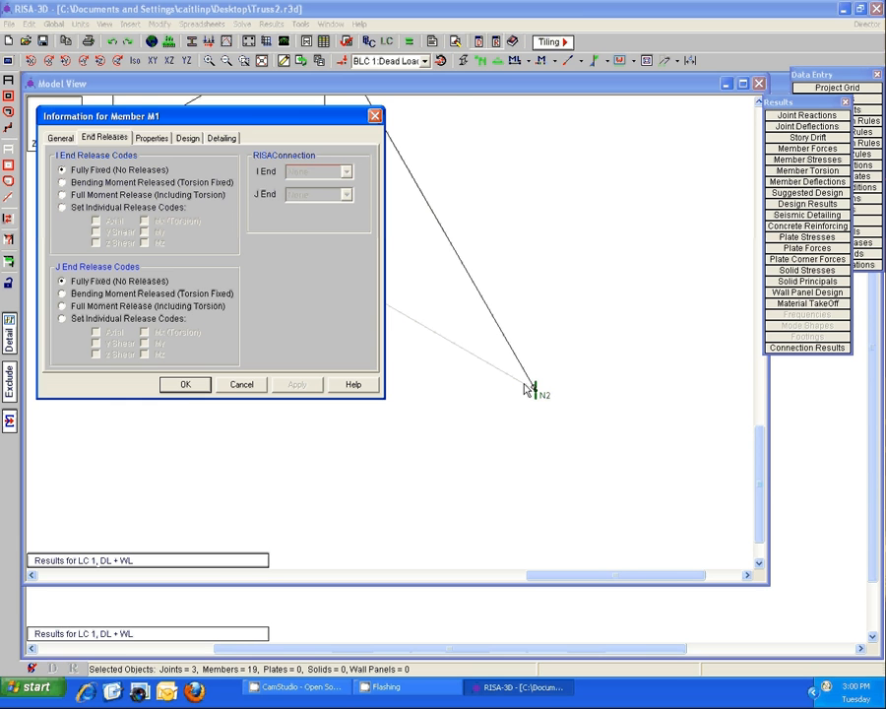
Set I and J ends to Bending Moment Released, accepting that the DL + WL results are cleared.
{"action": "left_click", "coordinate": [185, 384]}
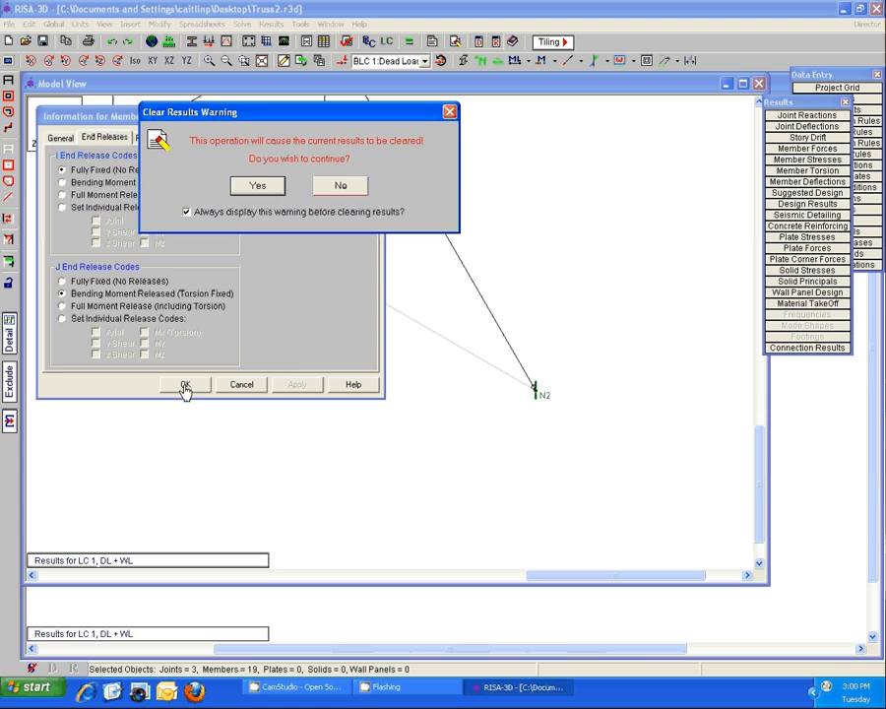
{"action": "left_click", "coordinate": [256, 185]}
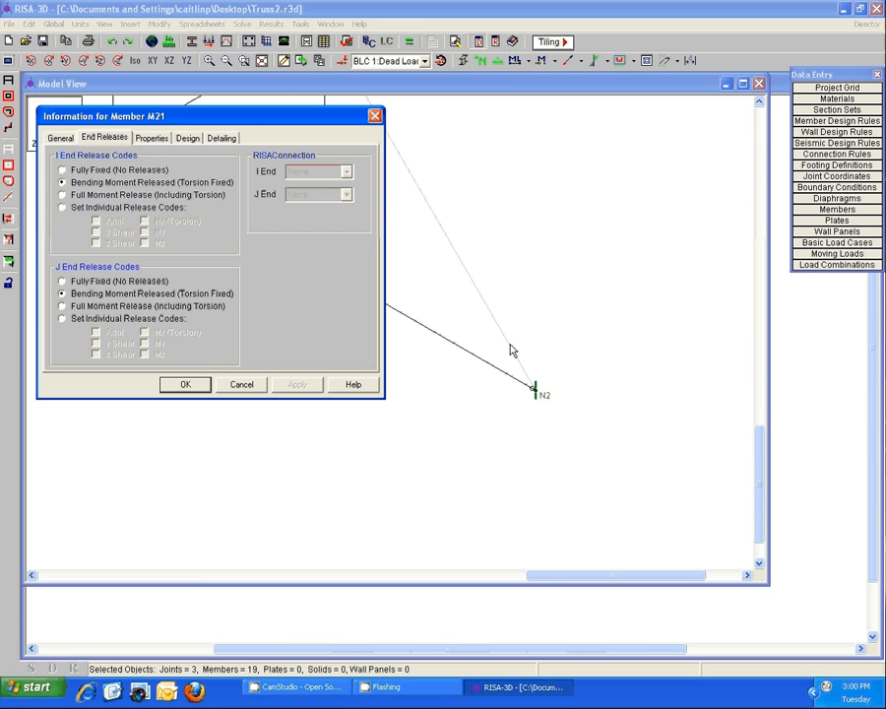
{"action": "left_click", "coordinate": [185, 384]}
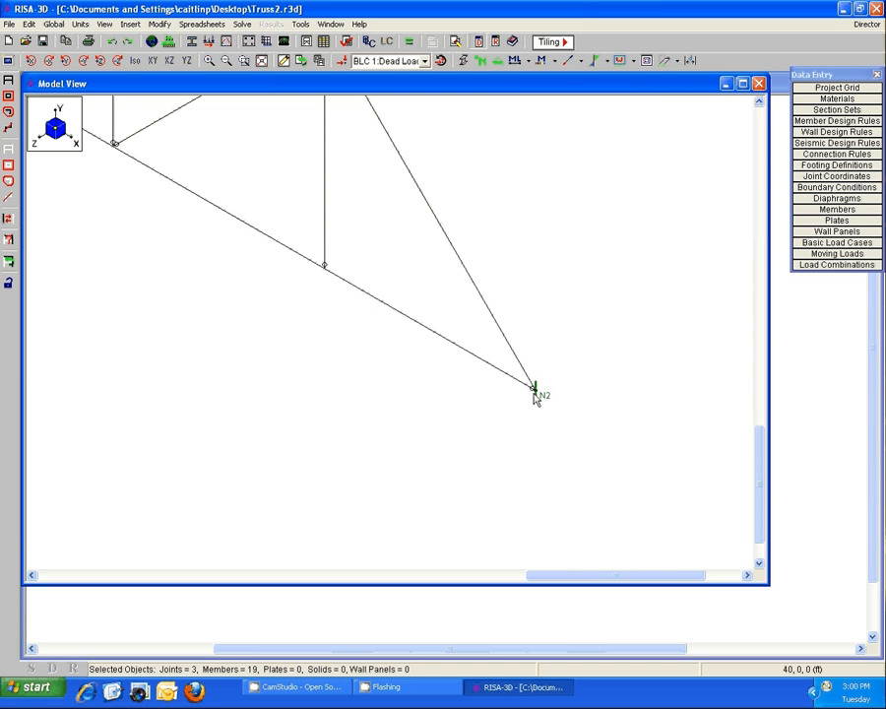
{"action": "mouse_move", "coordinate": [473, 307]}
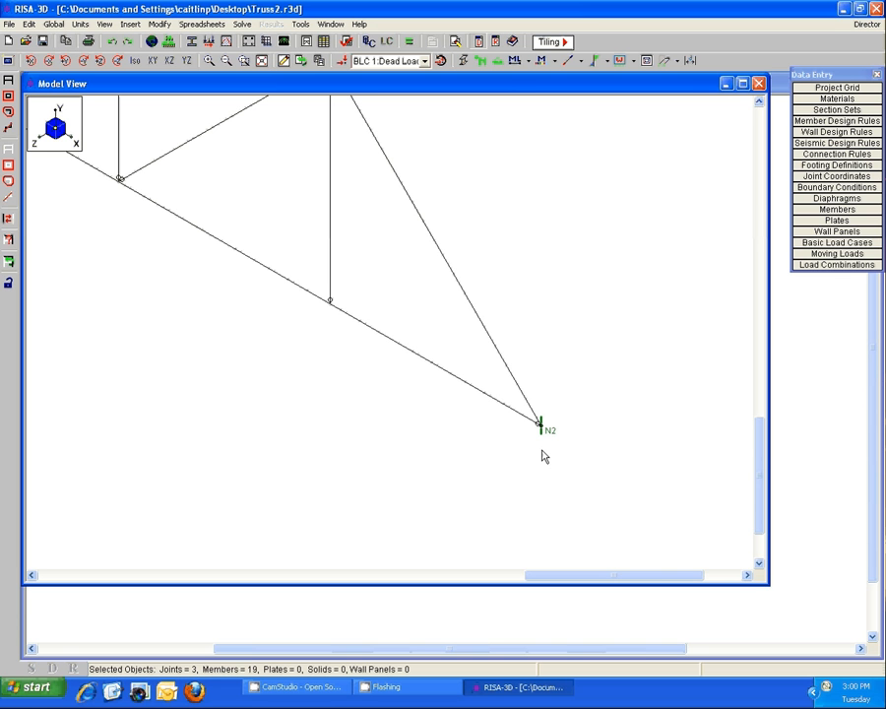
{"action": "mouse_move", "coordinate": [628, 474]}
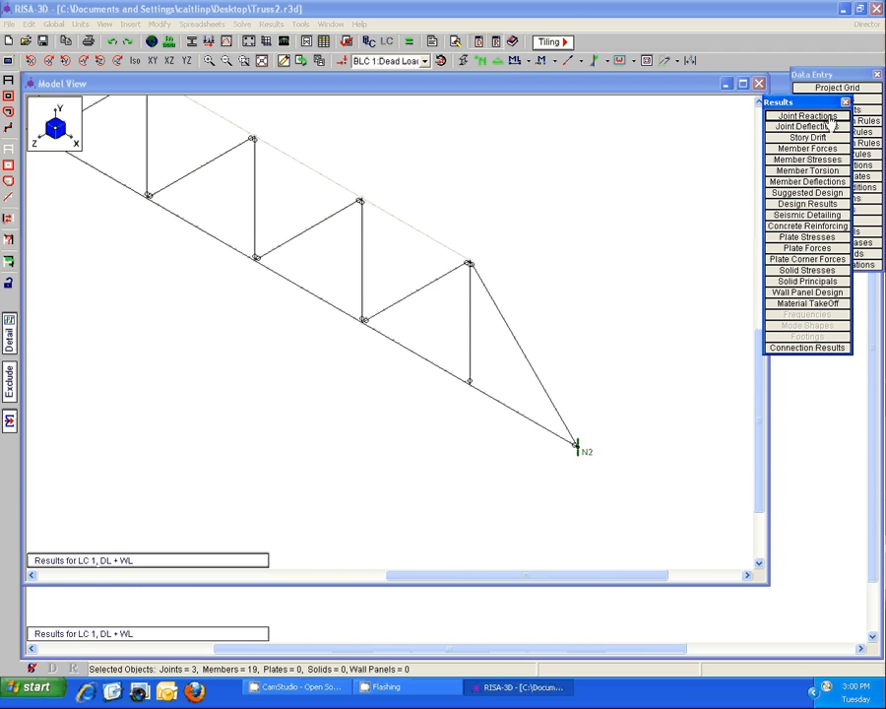
Review the DL + WL joint reactions table for Truss2 and close it.
{"action": "left_click", "coordinate": [803, 115]}
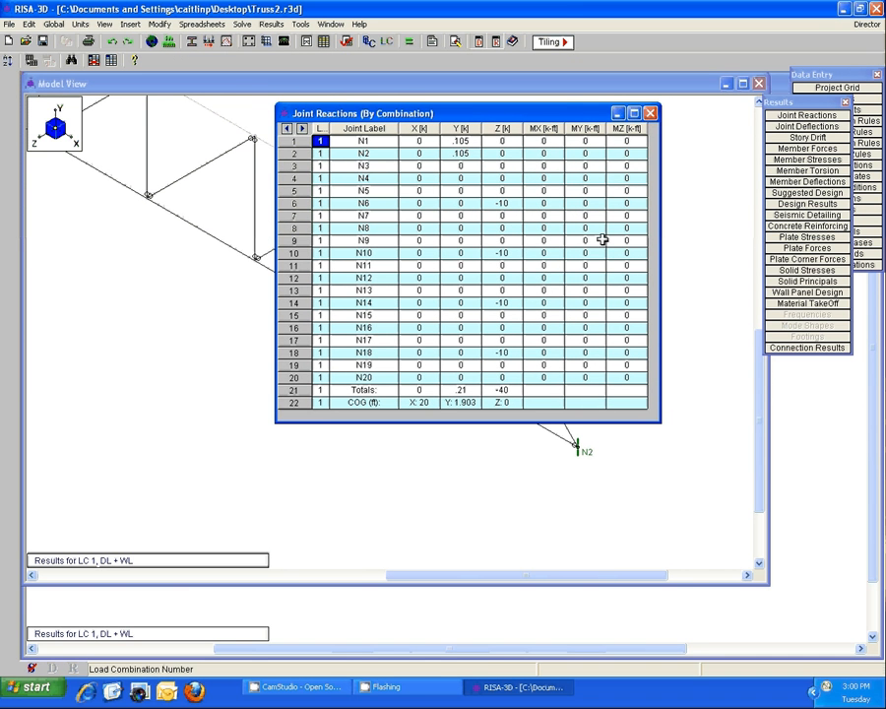
{"action": "mouse_move", "coordinate": [638, 148]}
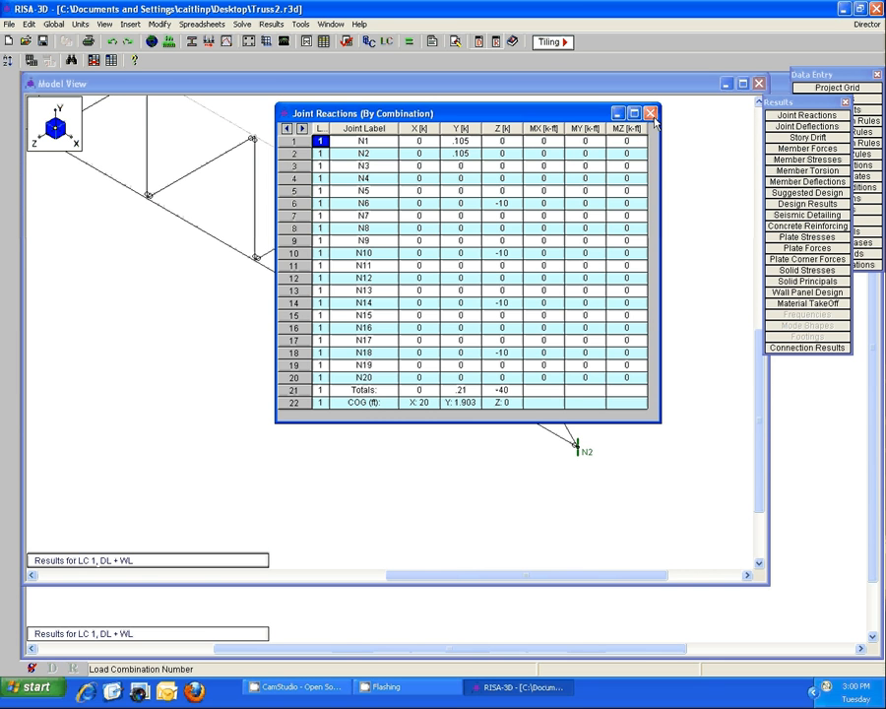
{"action": "left_click", "coordinate": [653, 110]}
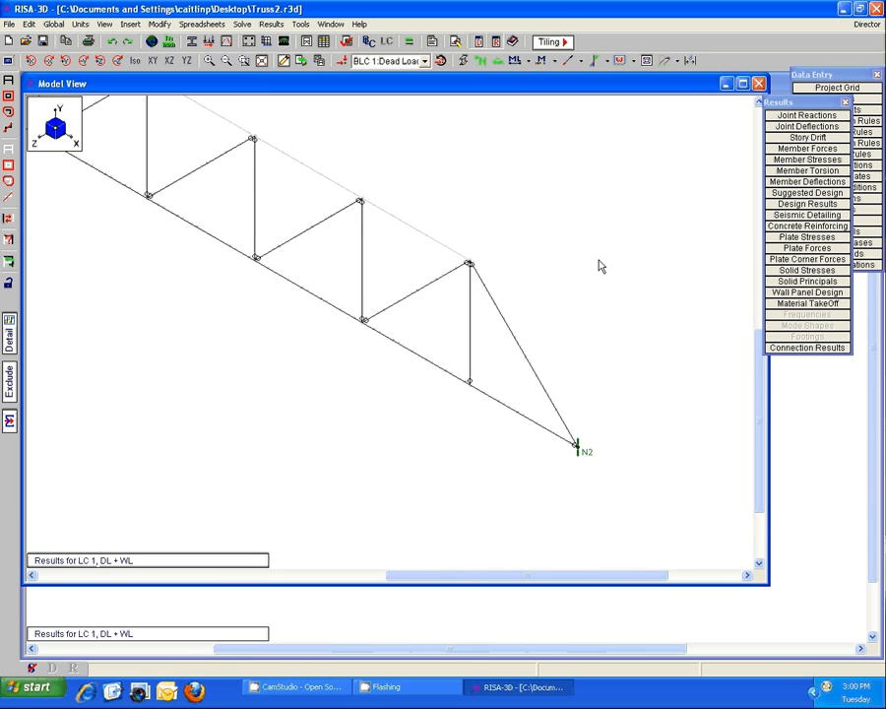